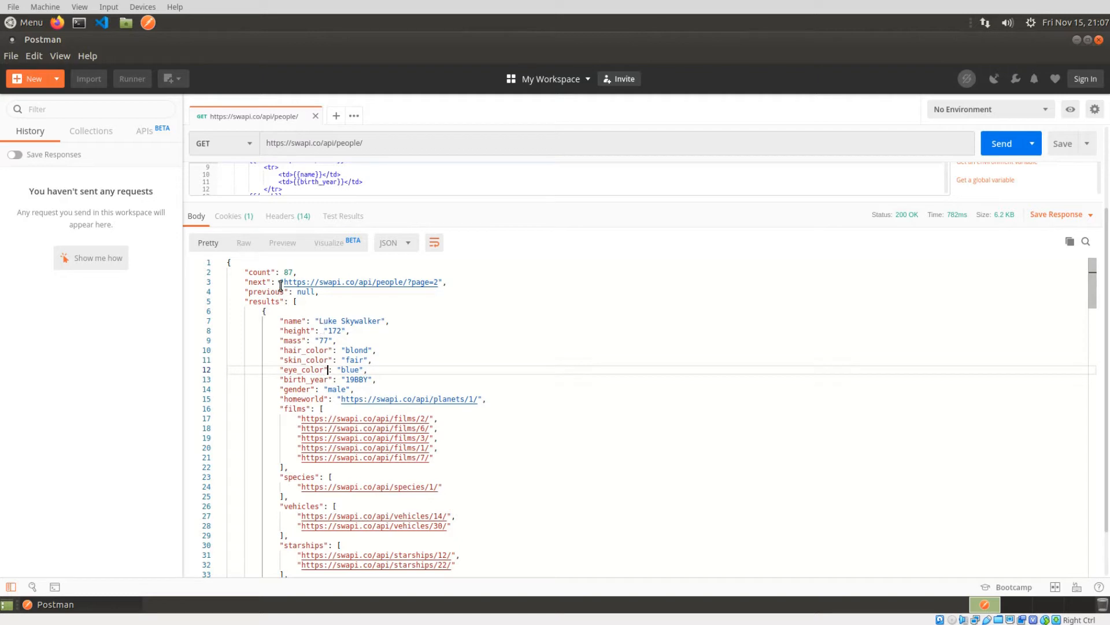
mouse_move(255, 384)
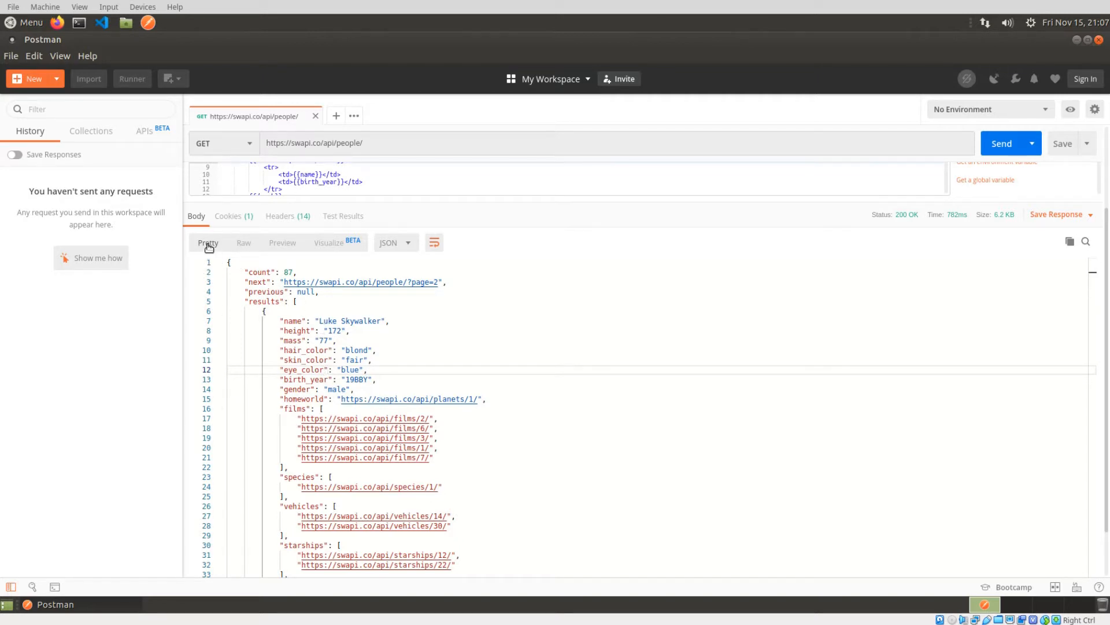
Show the people request's Params instead of the Tests script, response still visible
click(327, 241)
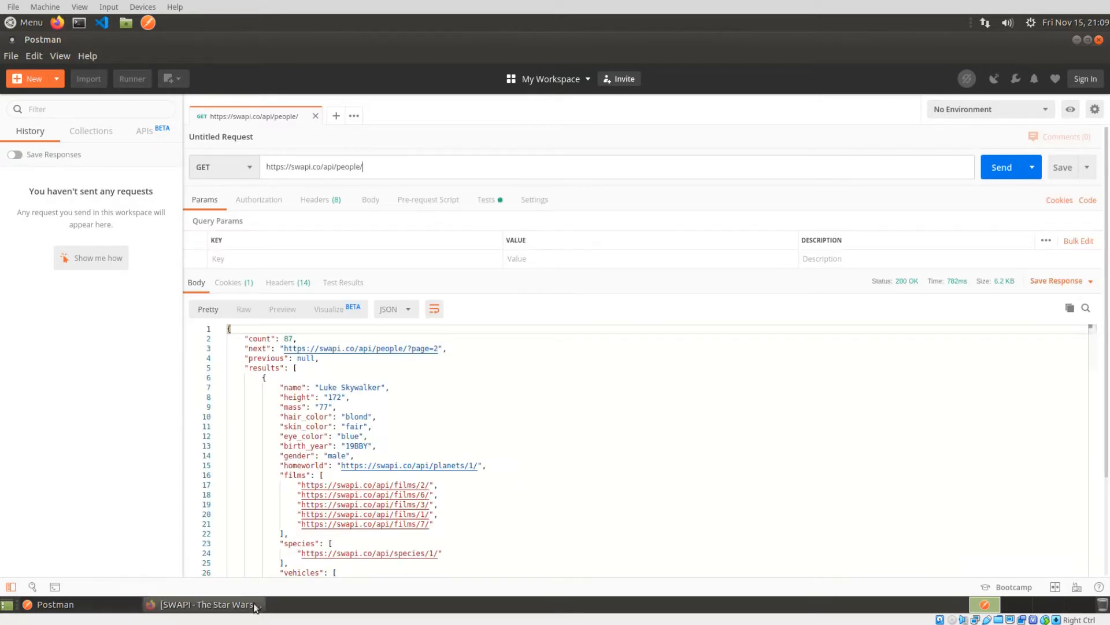
Bring up swapi.co in Firefox and review the Try it now JSON for Luke Skywalker (people/1/)
click(206, 604)
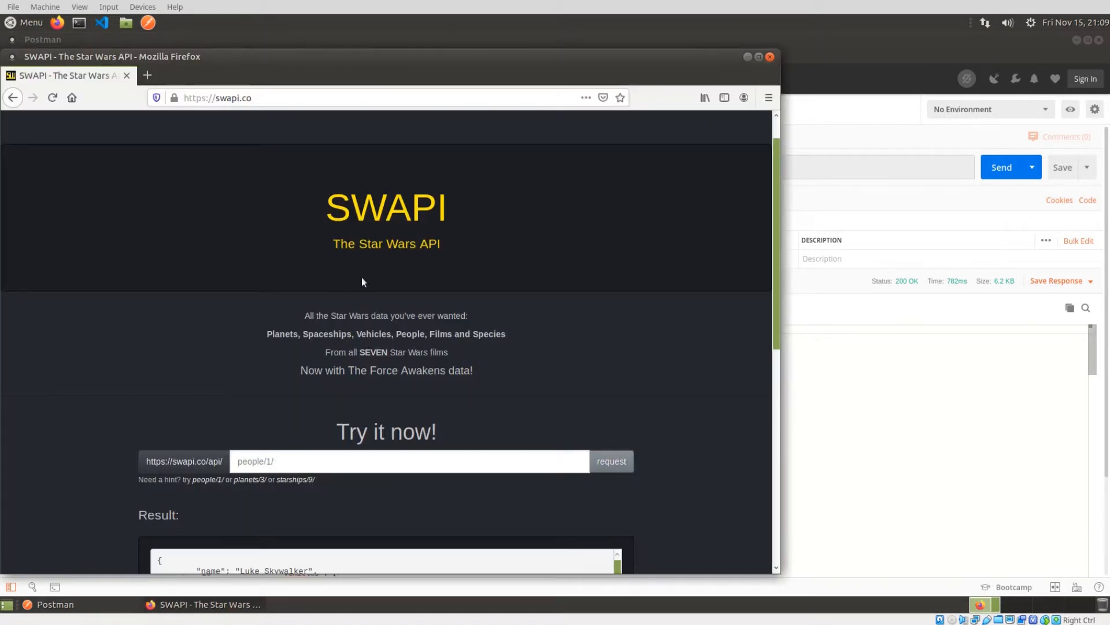
mouse_move(390, 151)
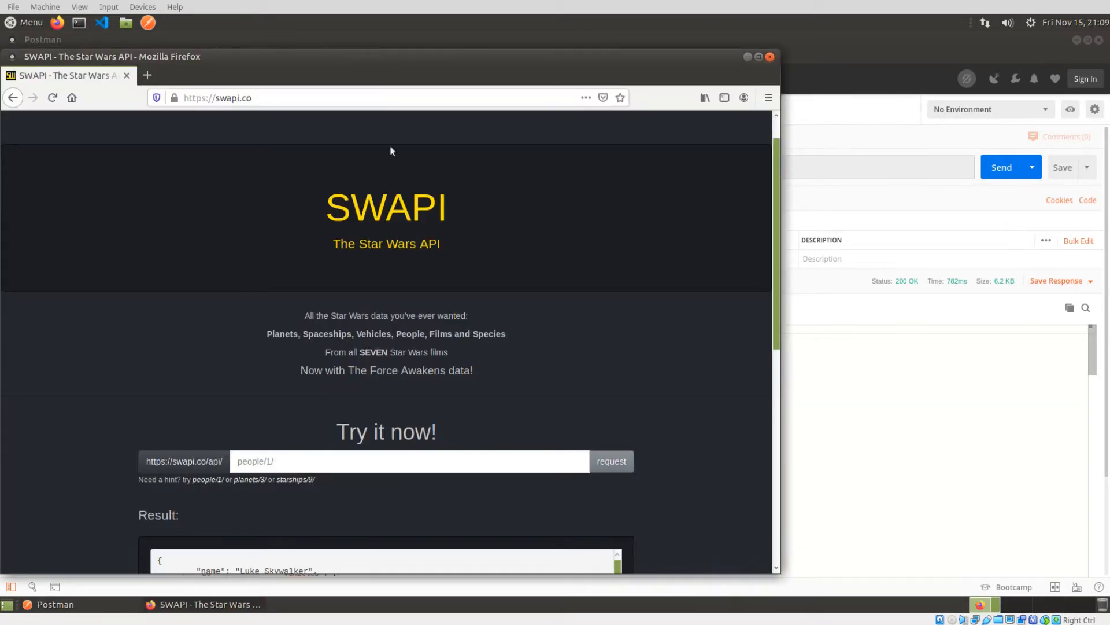
mouse_move(298, 302)
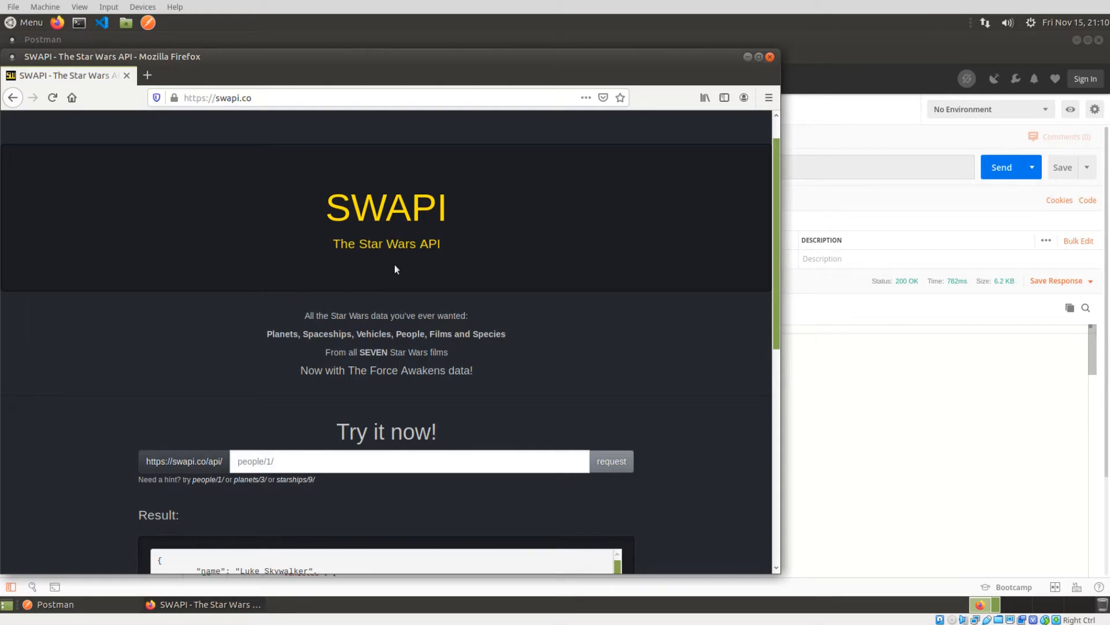
scroll(down, 3)
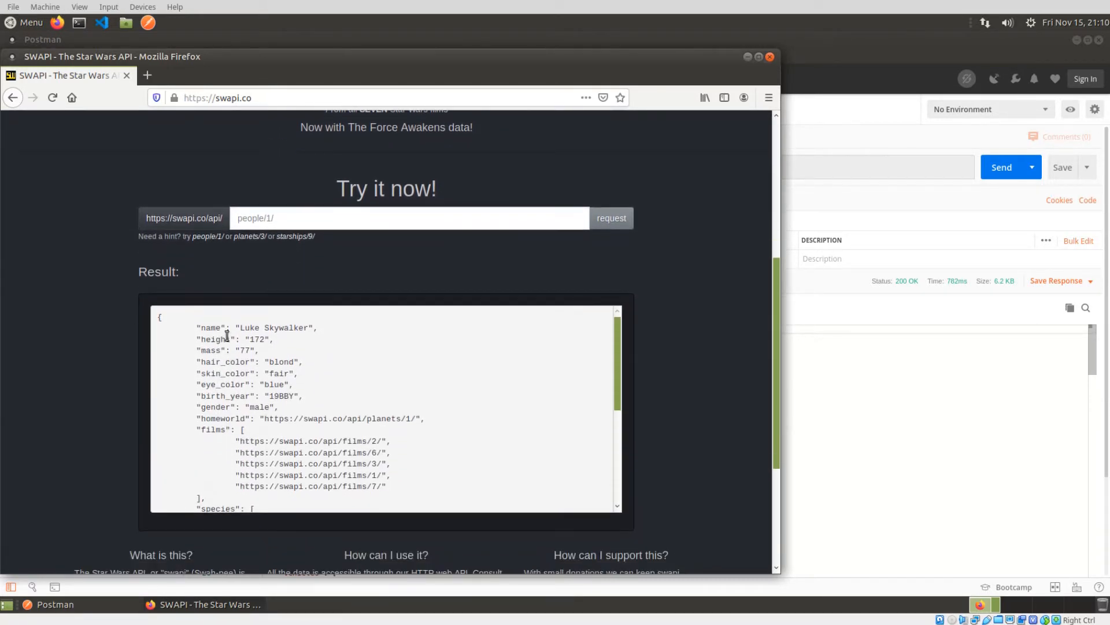
scroll(up, 3)
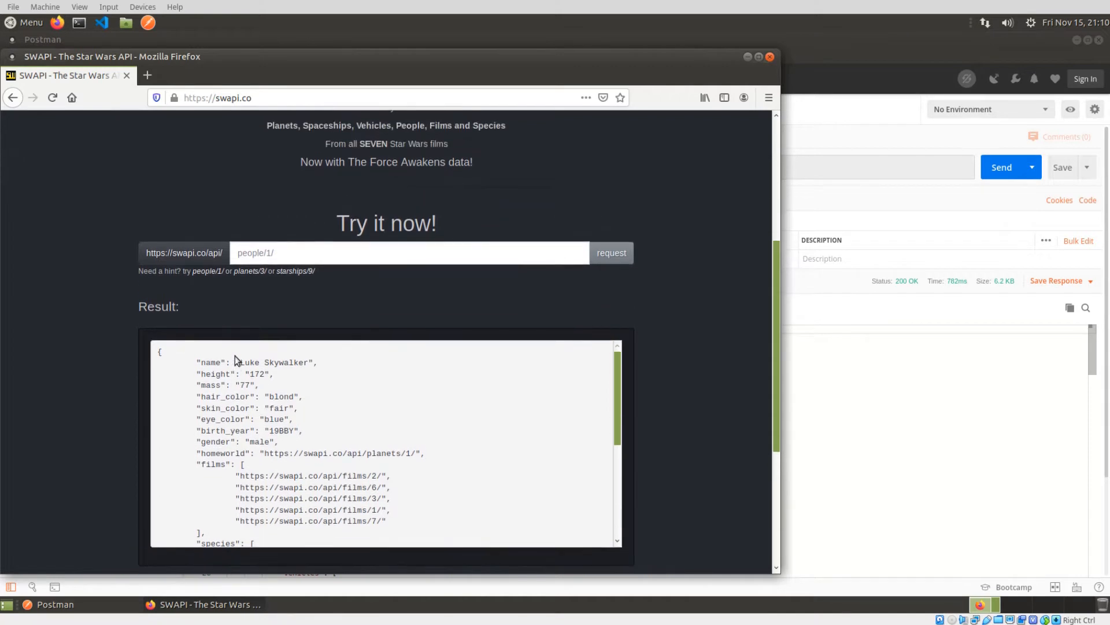
scroll(up, 3)
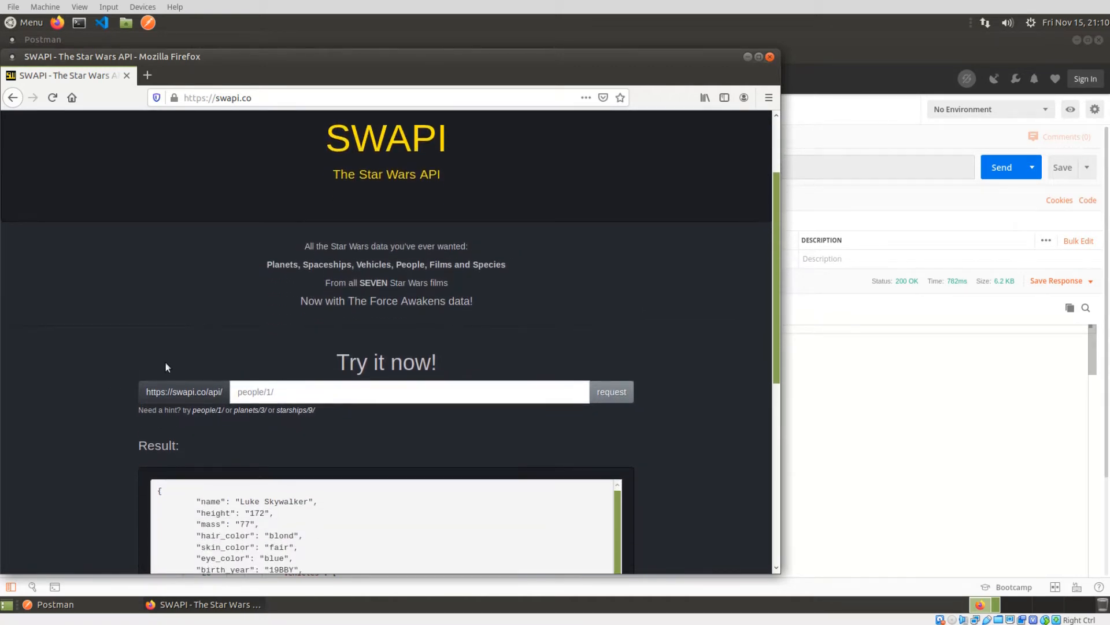
click(241, 392)
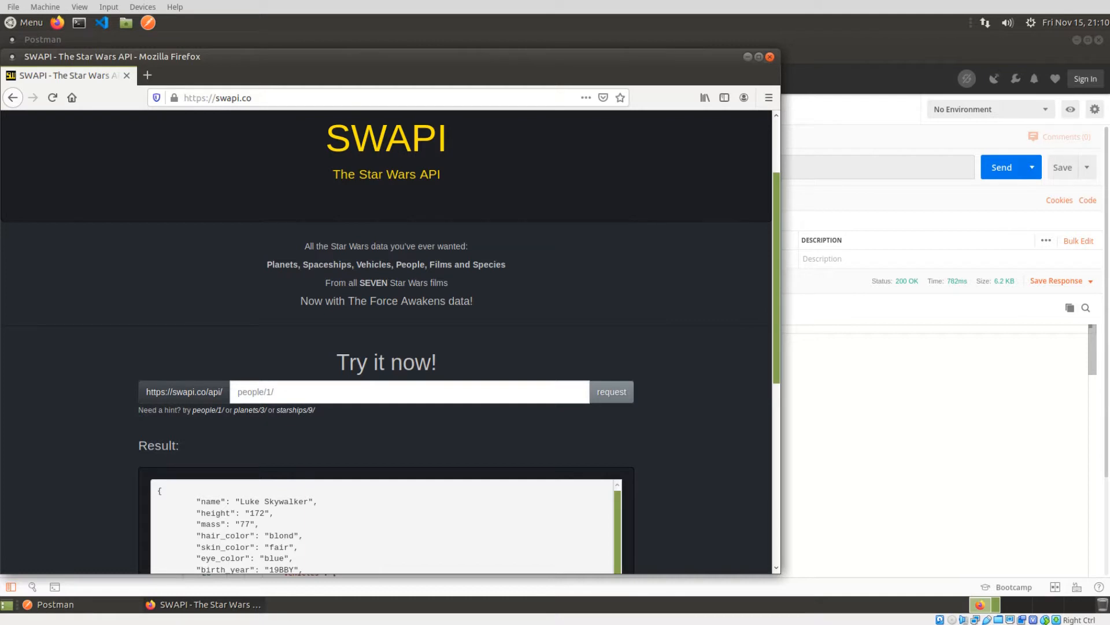
mouse_move(342, 346)
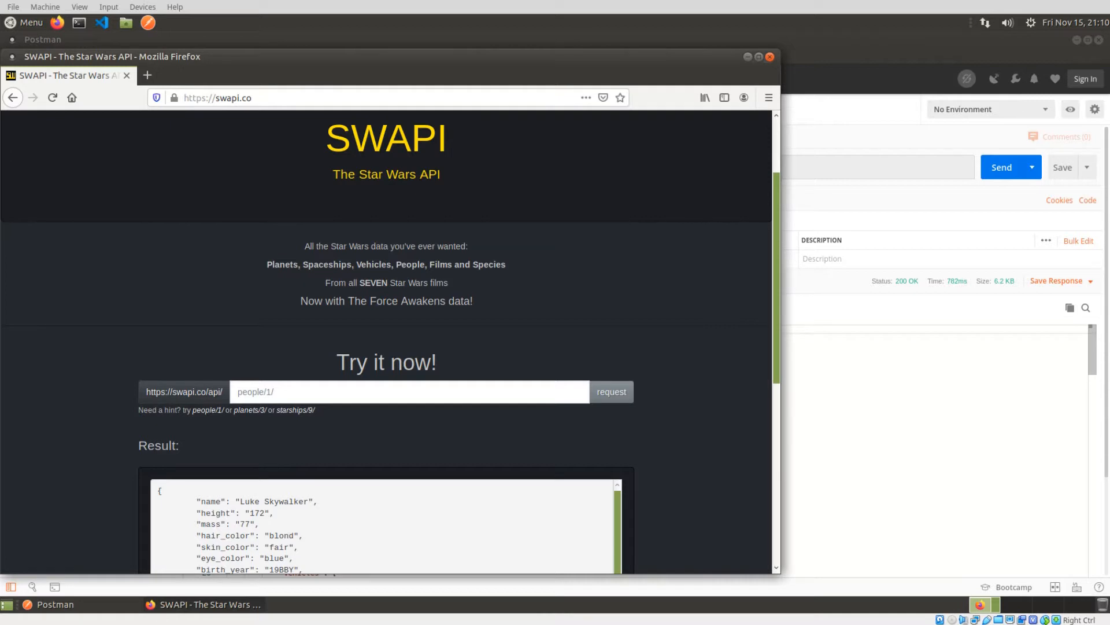
scroll(down, 3)
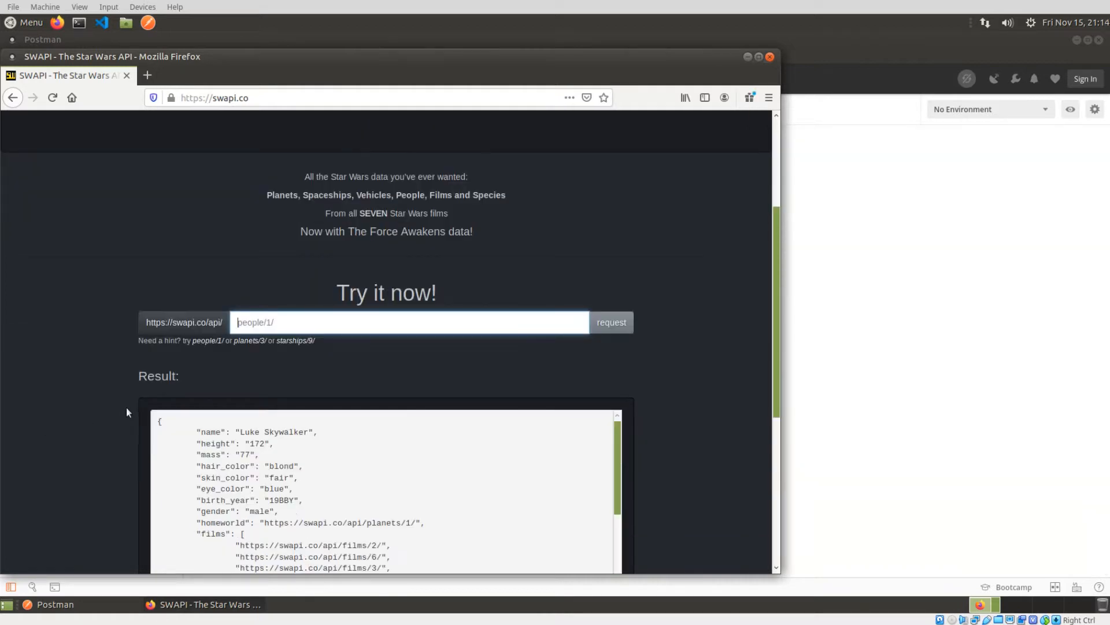
mouse_move(77, 391)
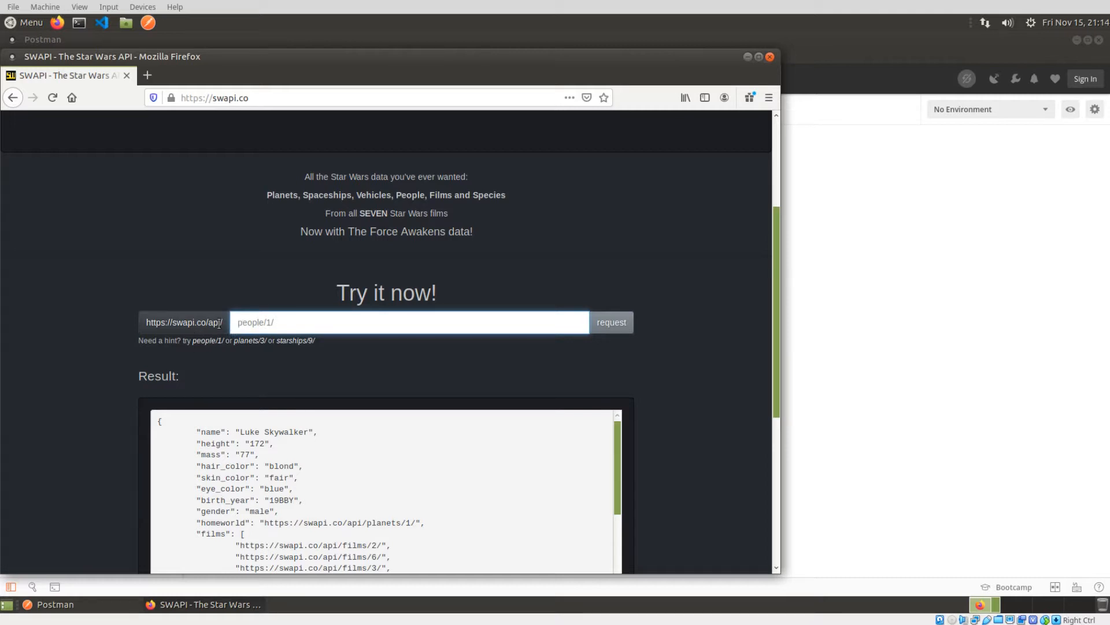
scroll(down, 3)
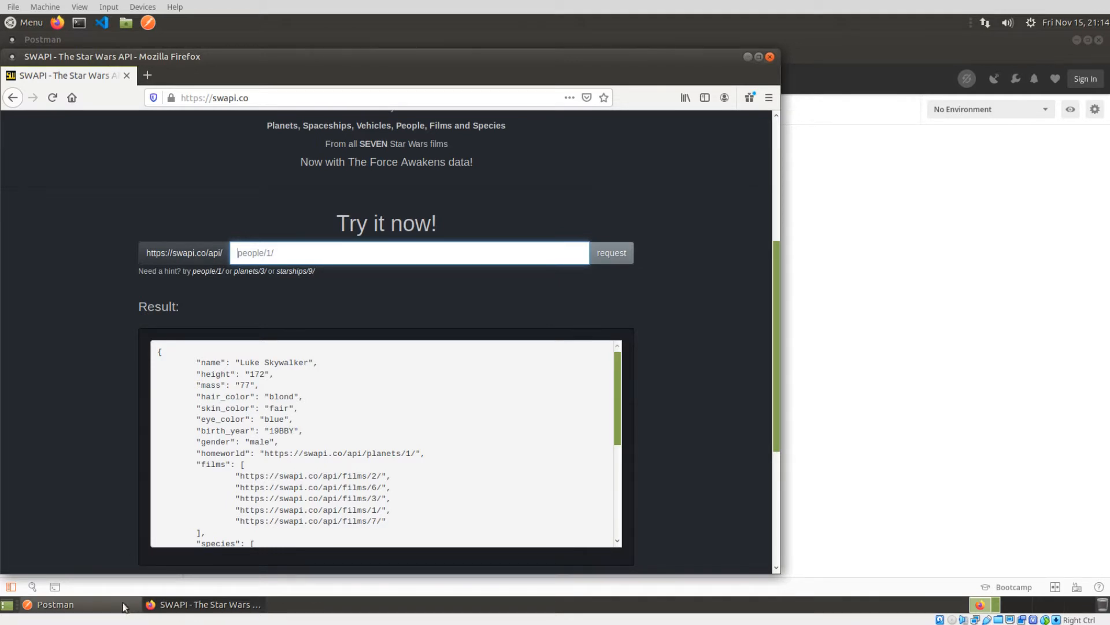
Create a new request named 'Star Wars API Get People' saved into the Star Wars collection
click(54, 604)
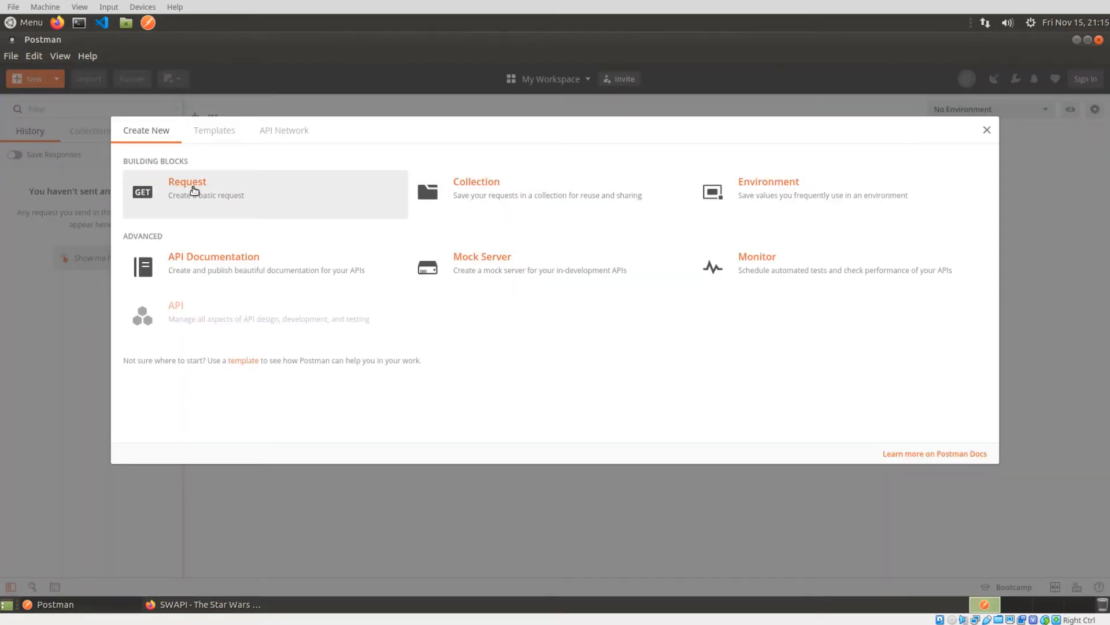
click(187, 182)
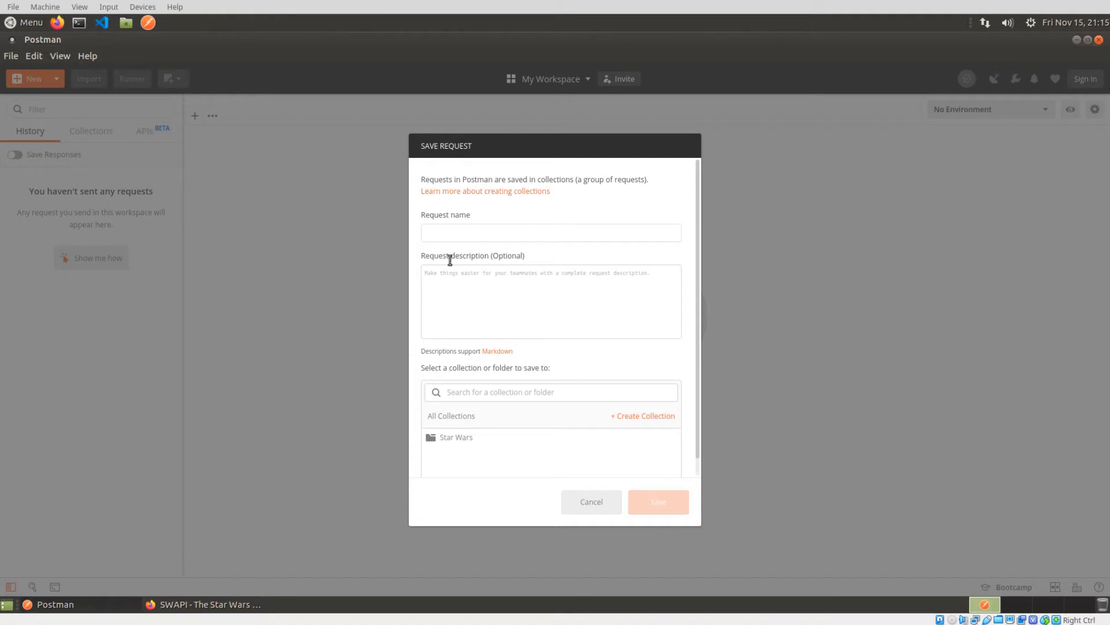
text(Star Wars)
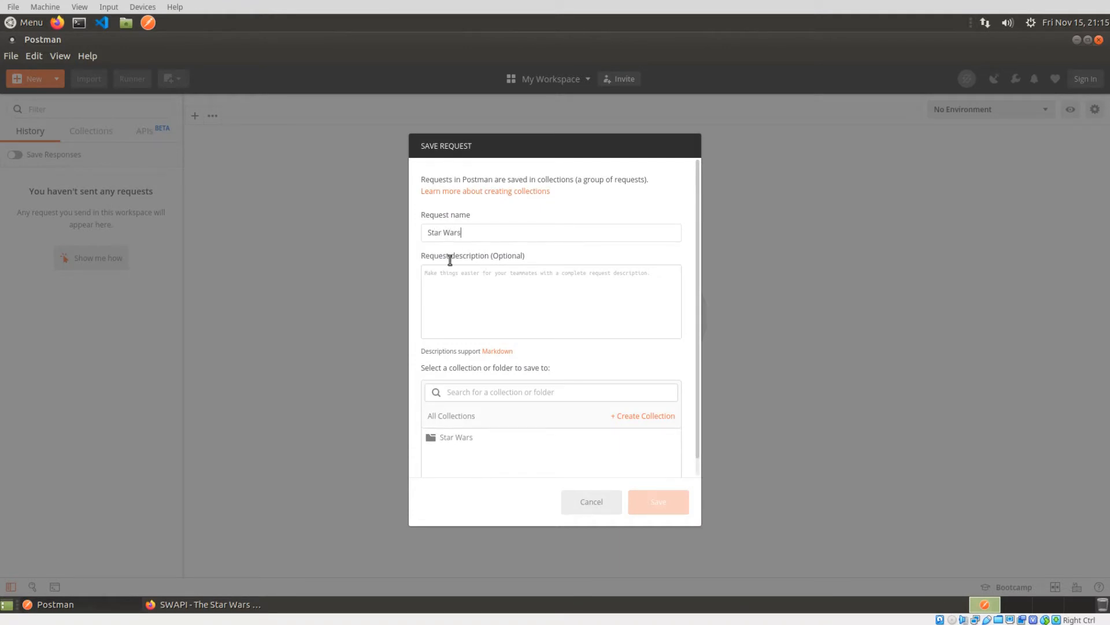
text(API Get)
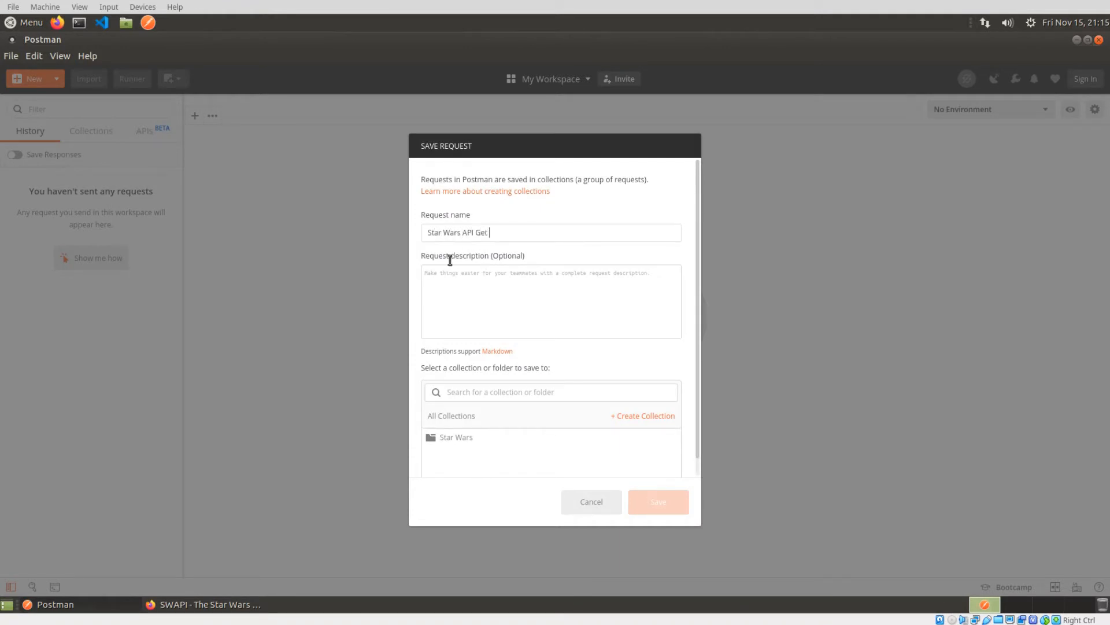
text(People)
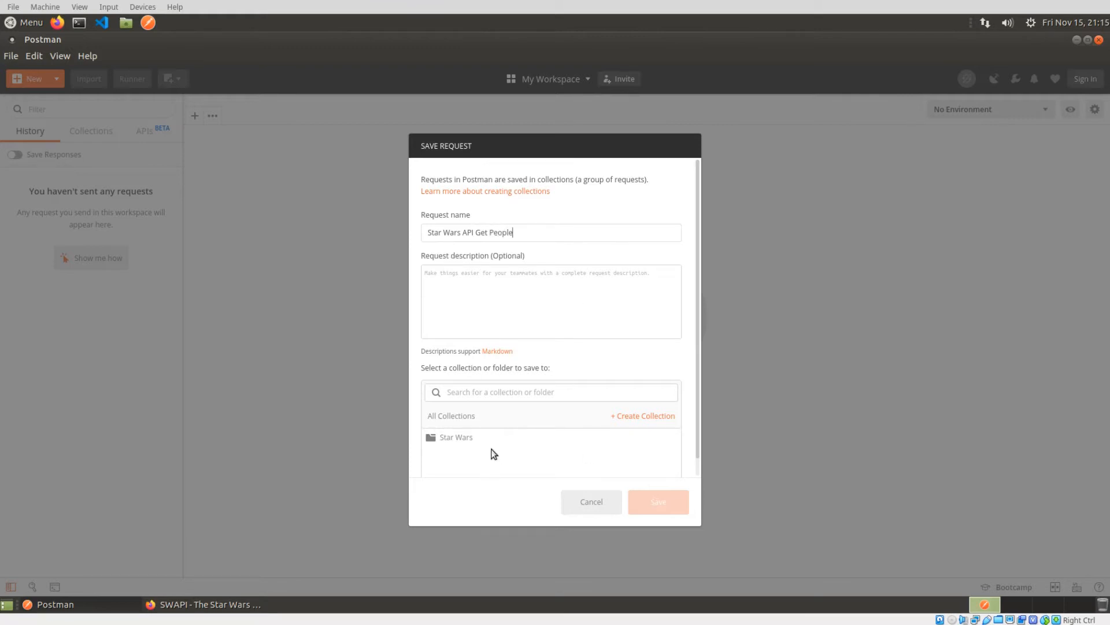
click(455, 437)
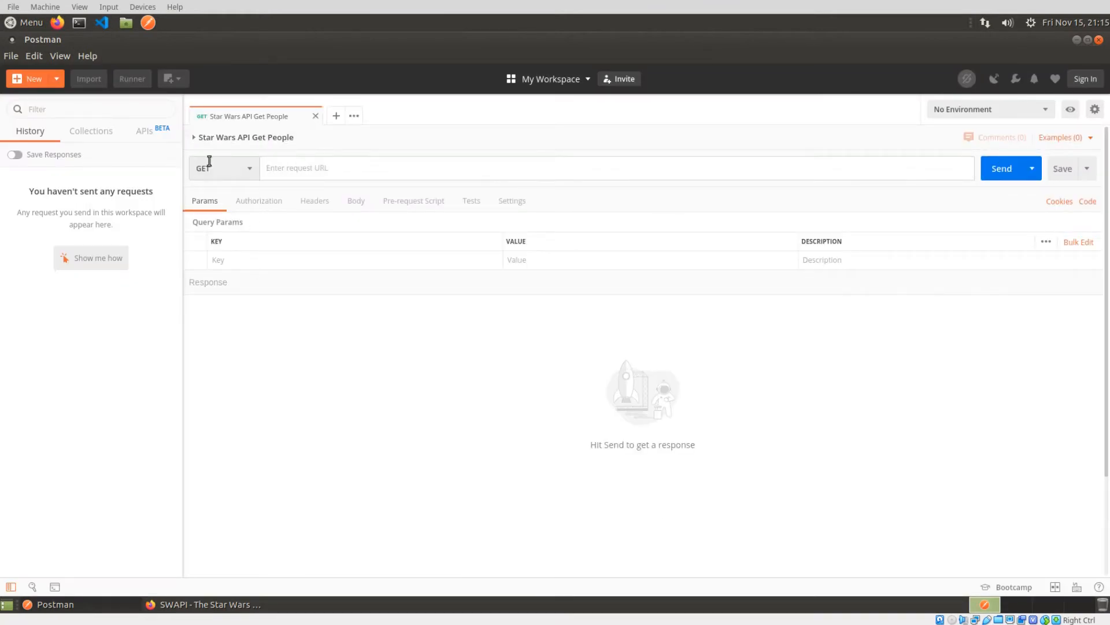
text(https://swapi.co/api/people/)
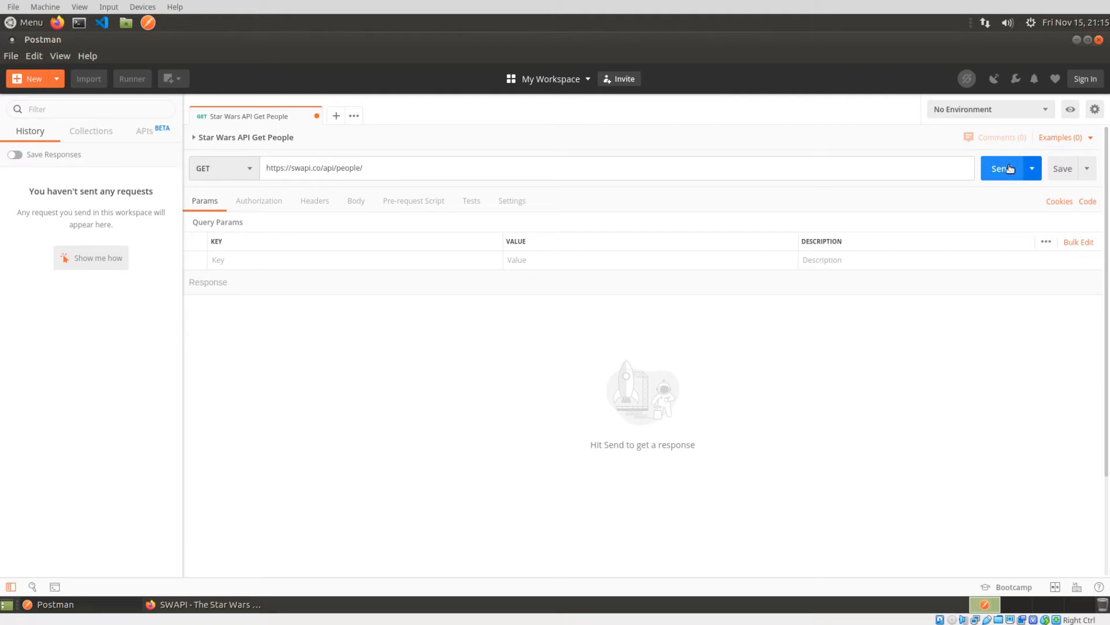
click(1004, 167)
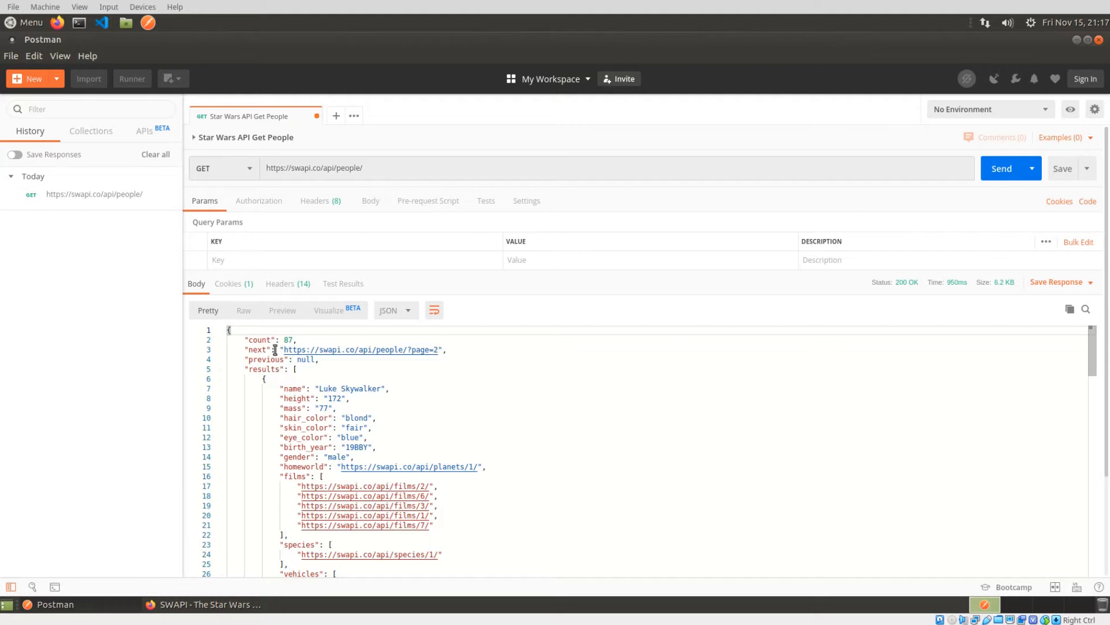
mouse_move(334, 326)
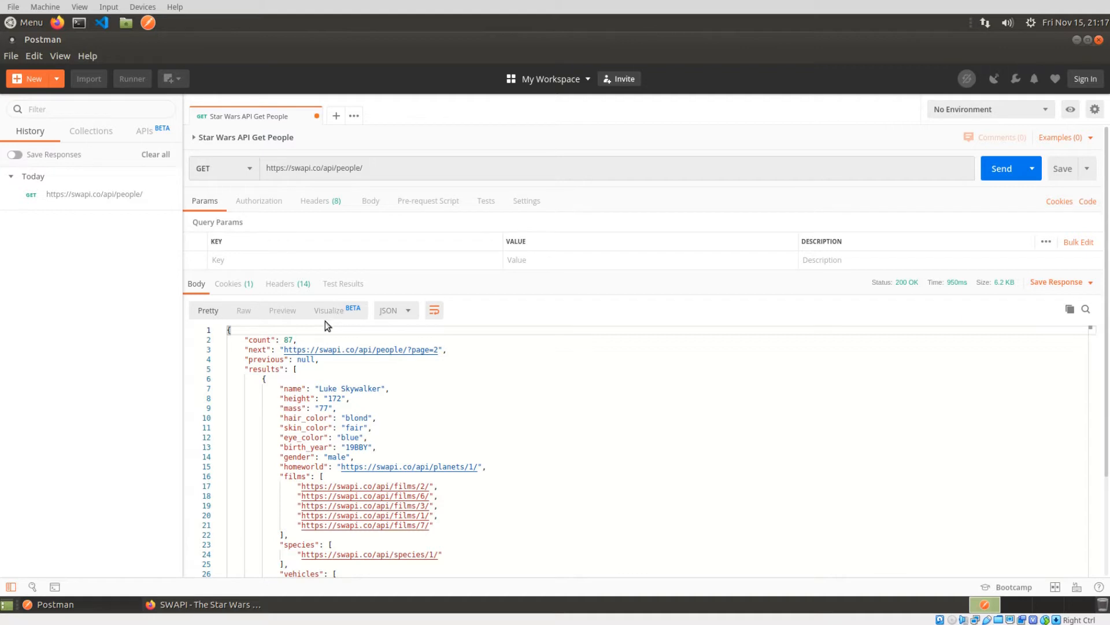
mouse_move(317, 317)
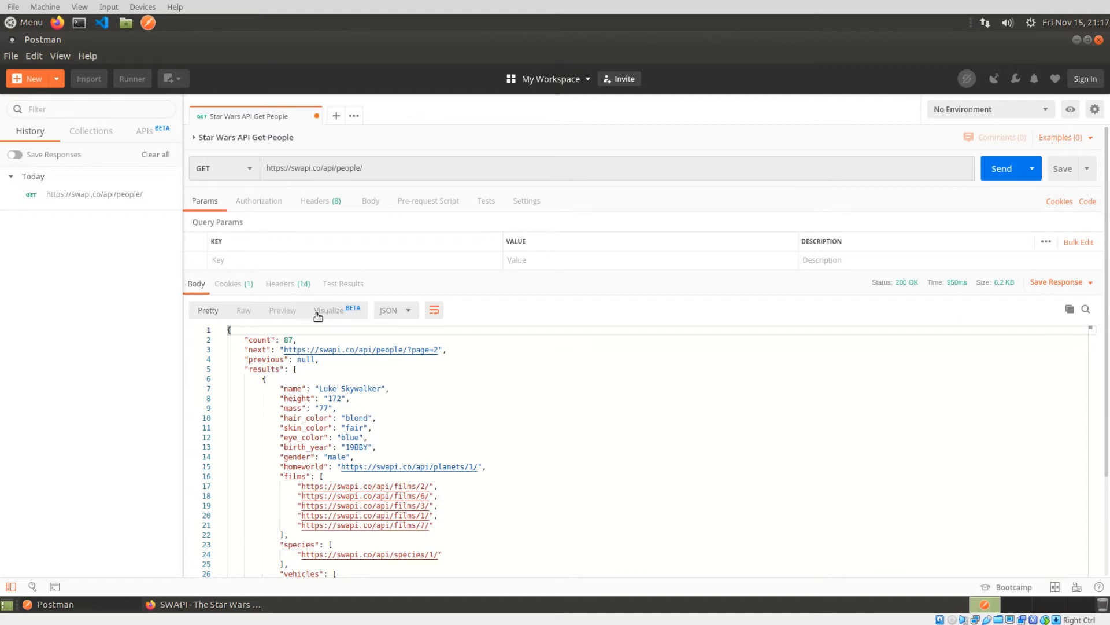
click(327, 310)
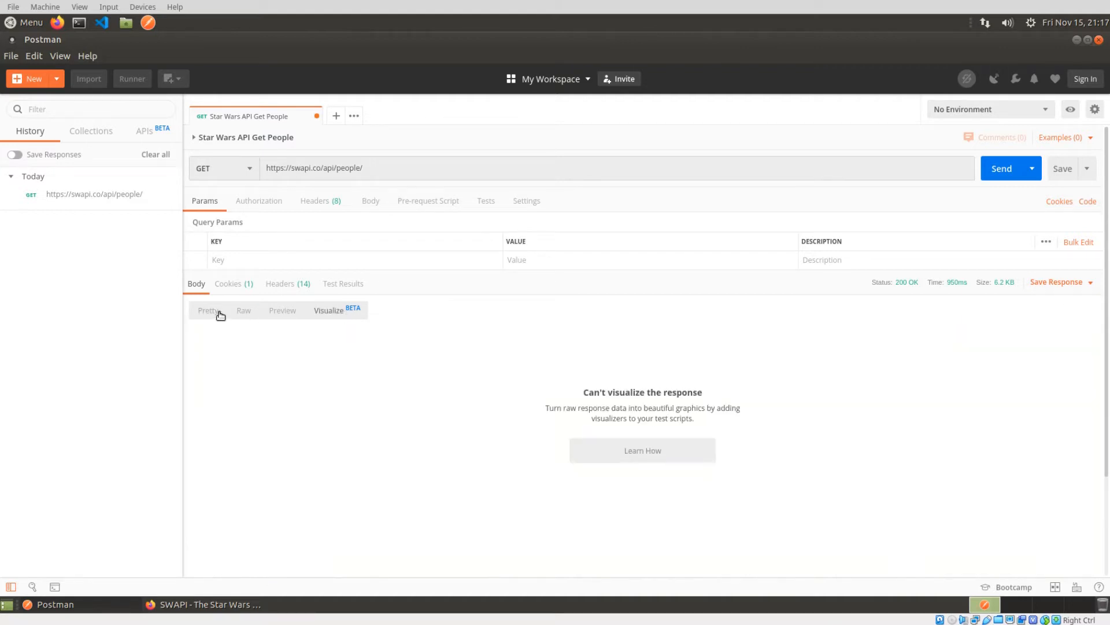
mouse_move(403, 239)
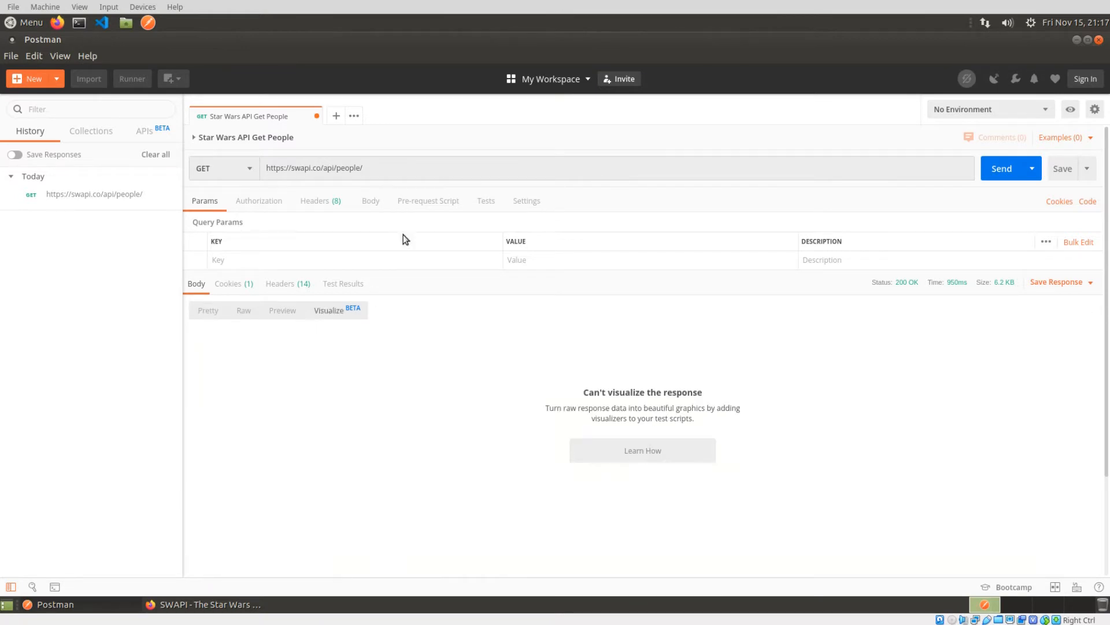
click(484, 200)
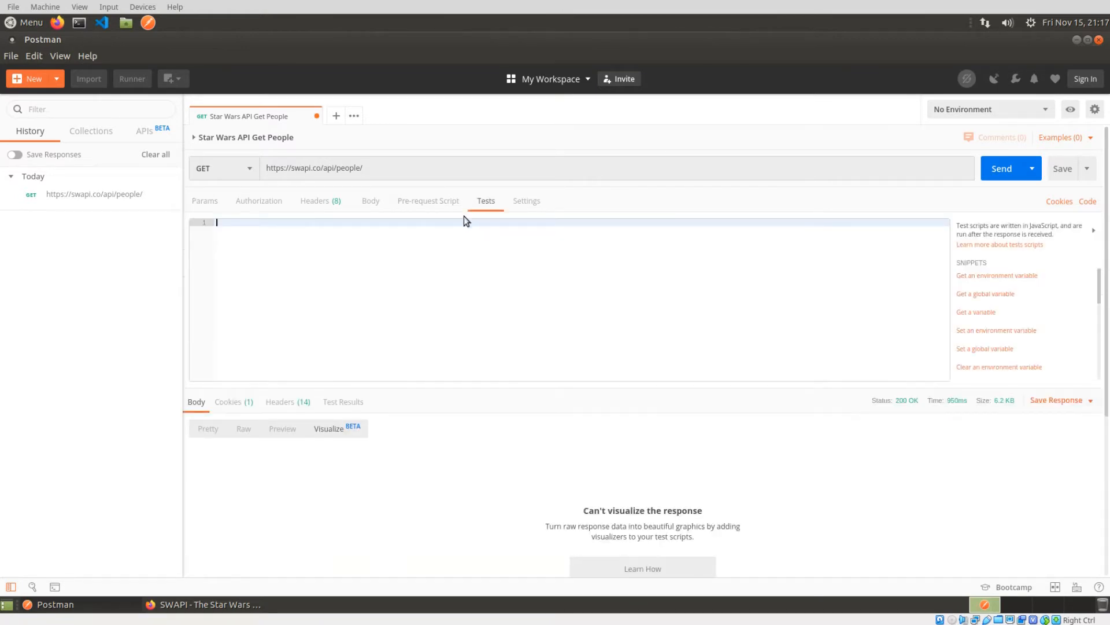
mouse_move(396, 260)
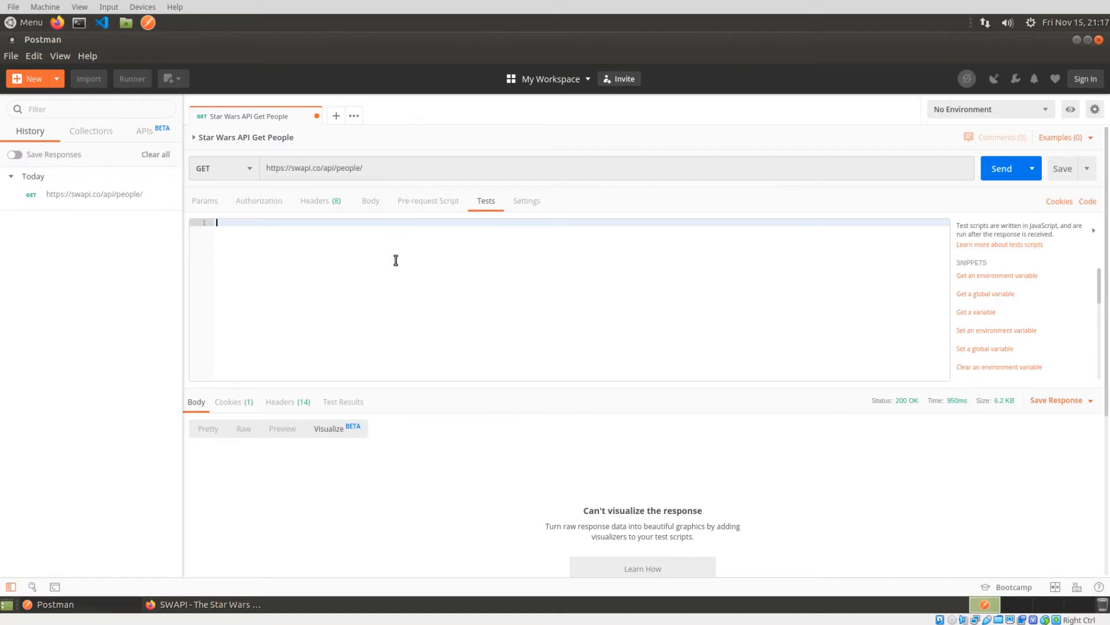
mouse_move(257, 184)
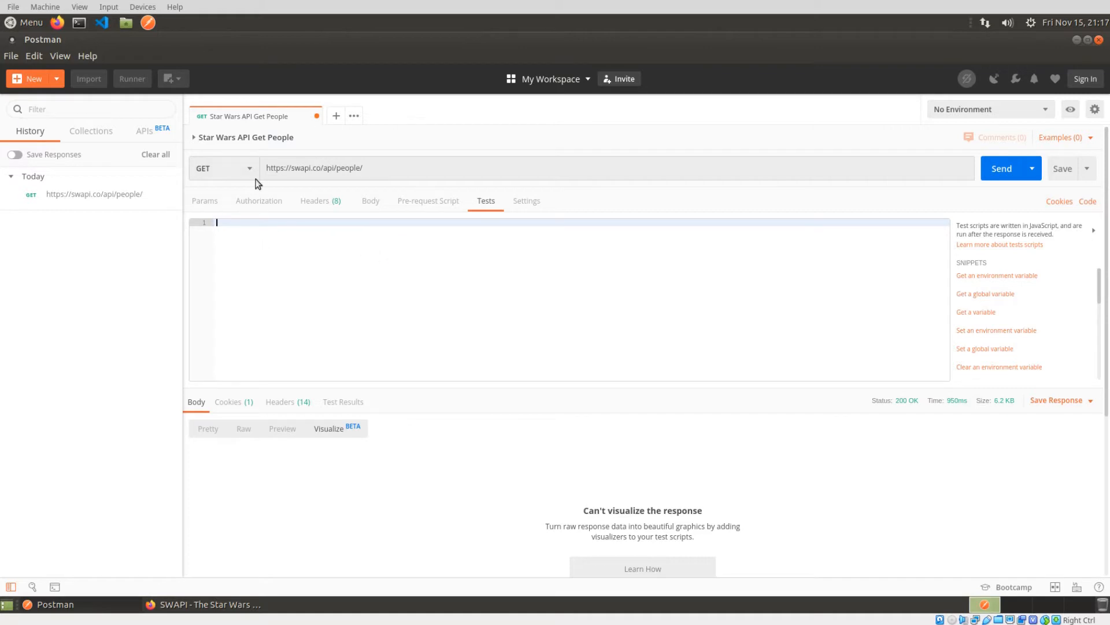
mouse_move(223, 345)
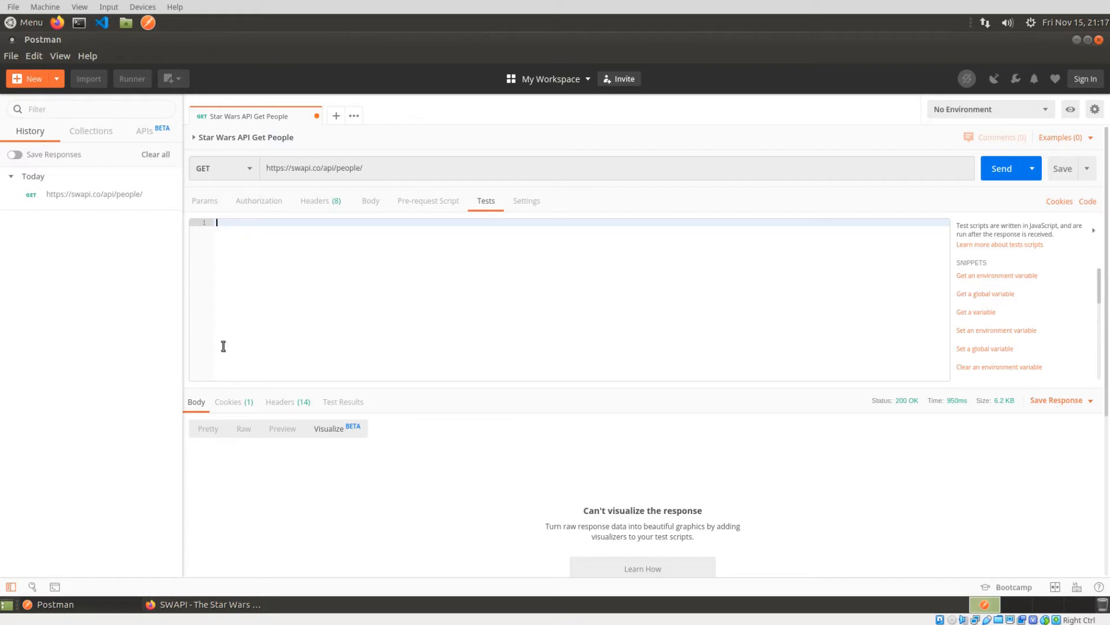
mouse_move(20, 341)
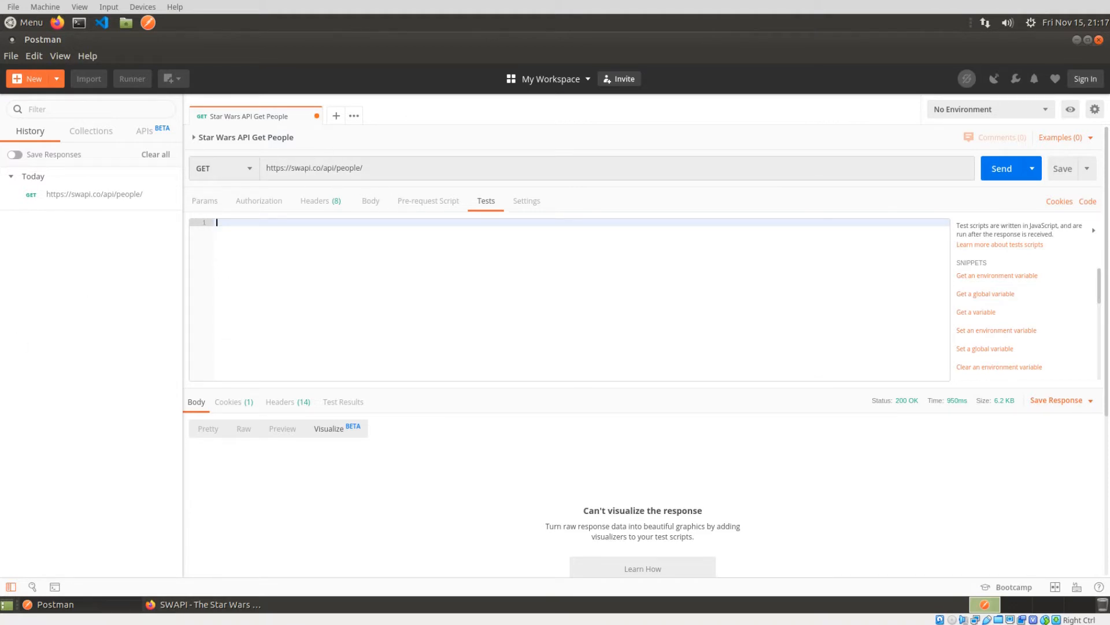
mouse_move(376, 240)
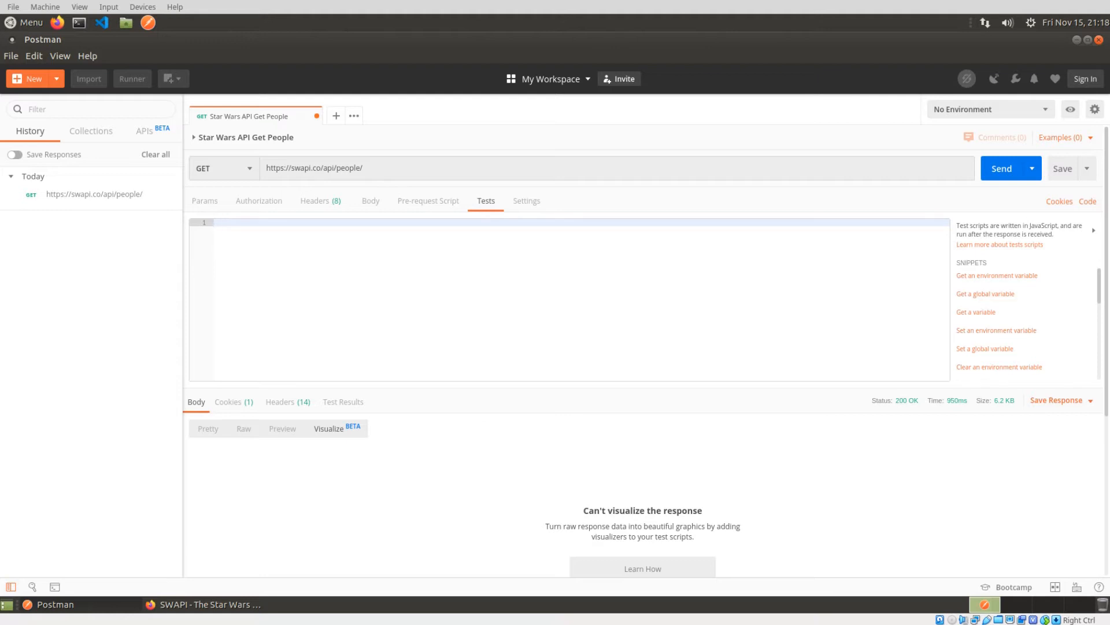
mouse_move(396, 301)
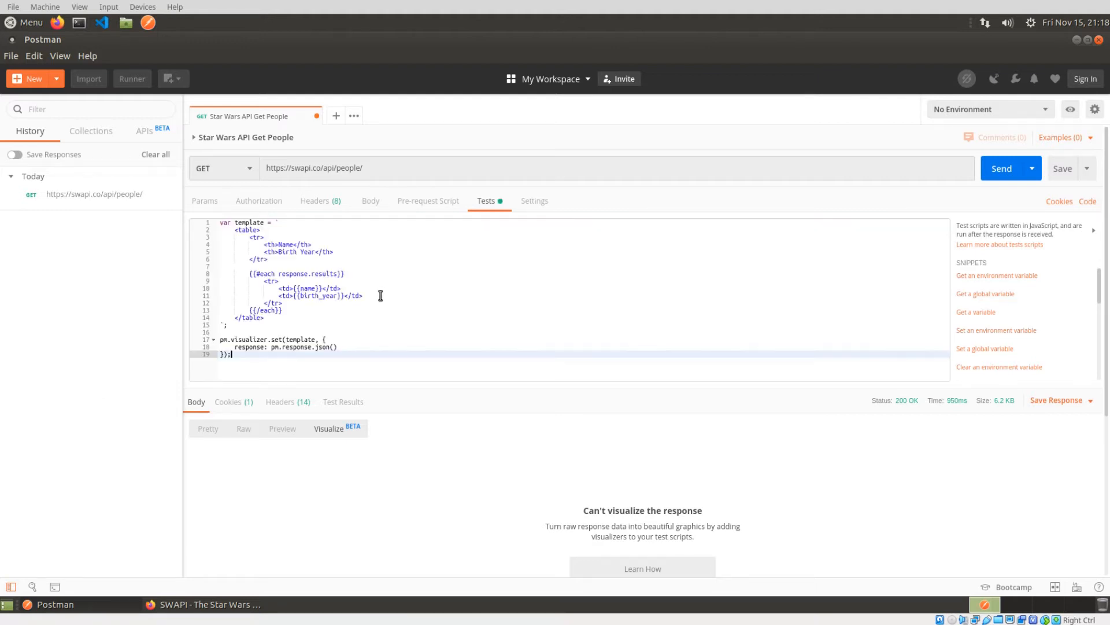
mouse_move(289, 242)
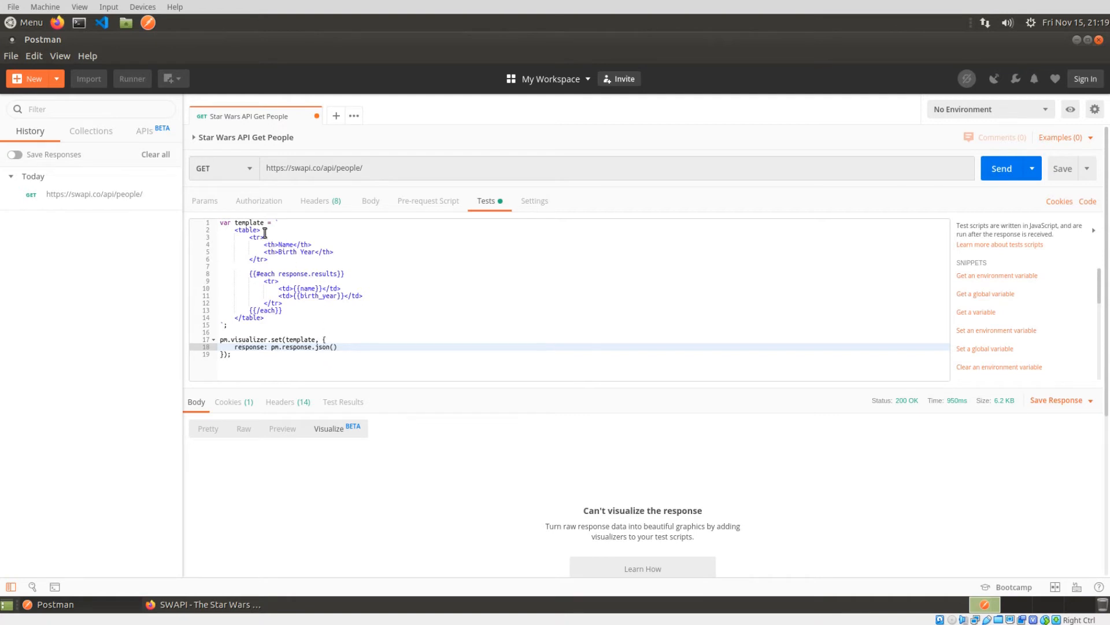
Review the pasted Handlebars Name/Birth Year table template and its pm.visualizer.set call
click(244, 229)
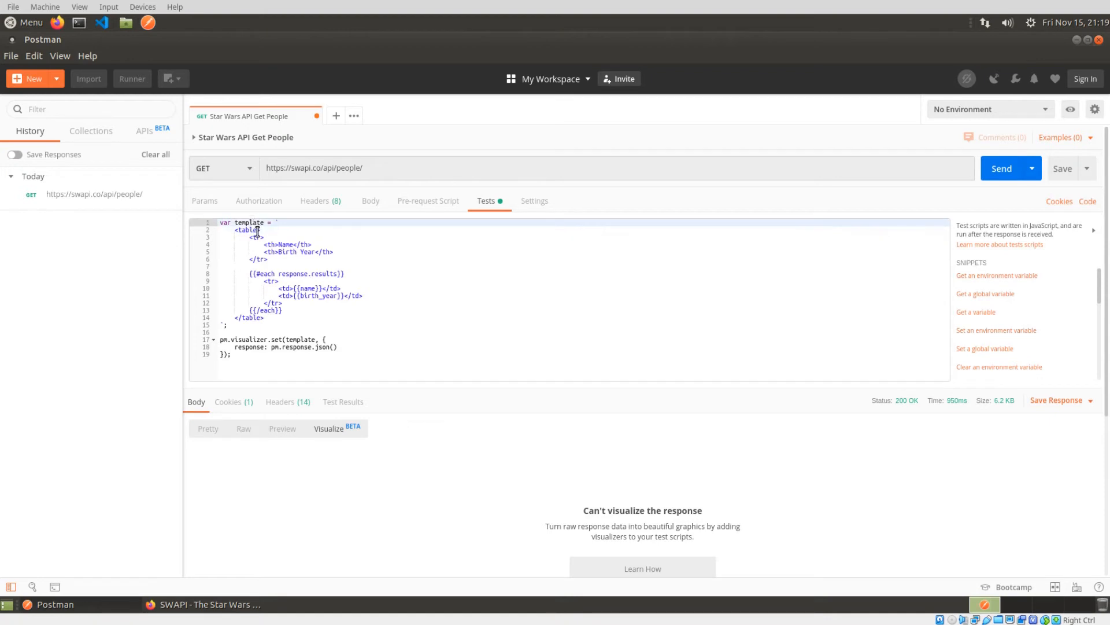
click(266, 317)
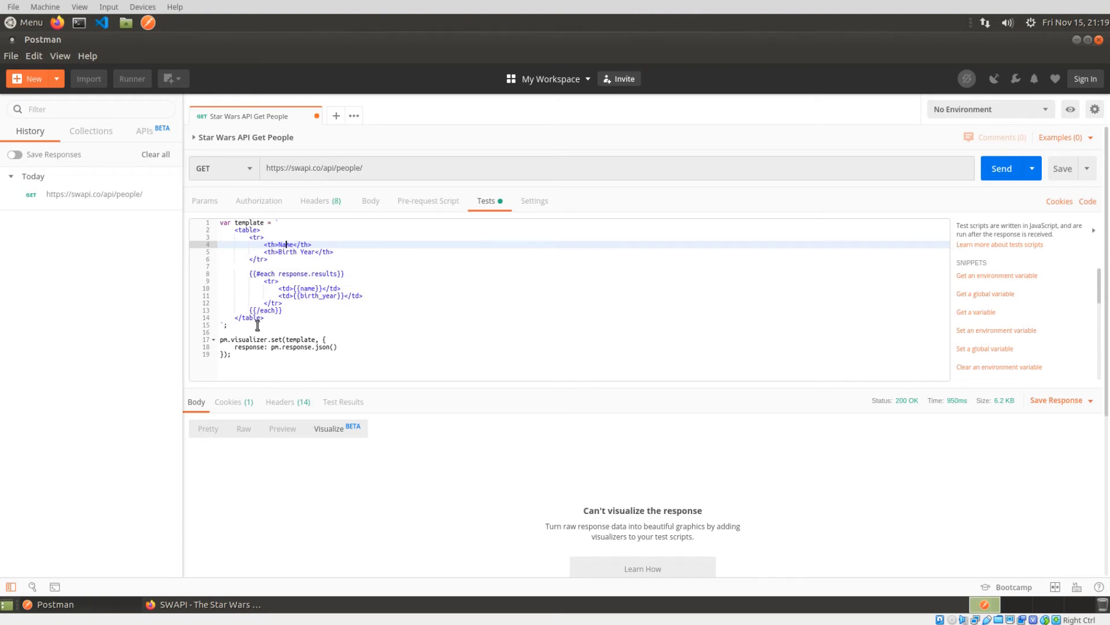
click(247, 251)
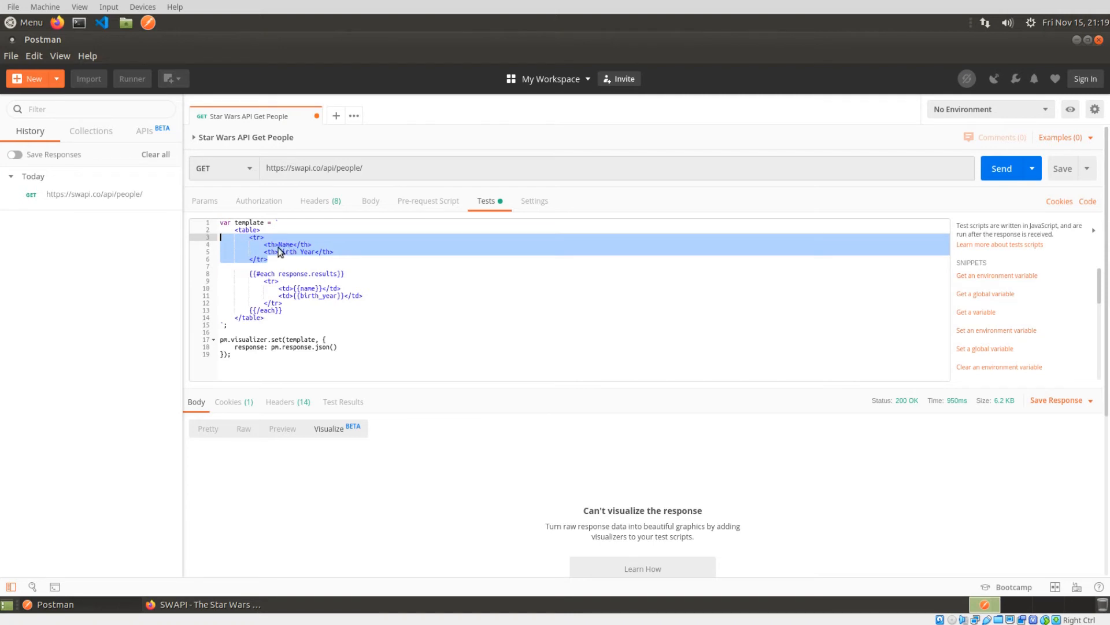
mouse_move(302, 258)
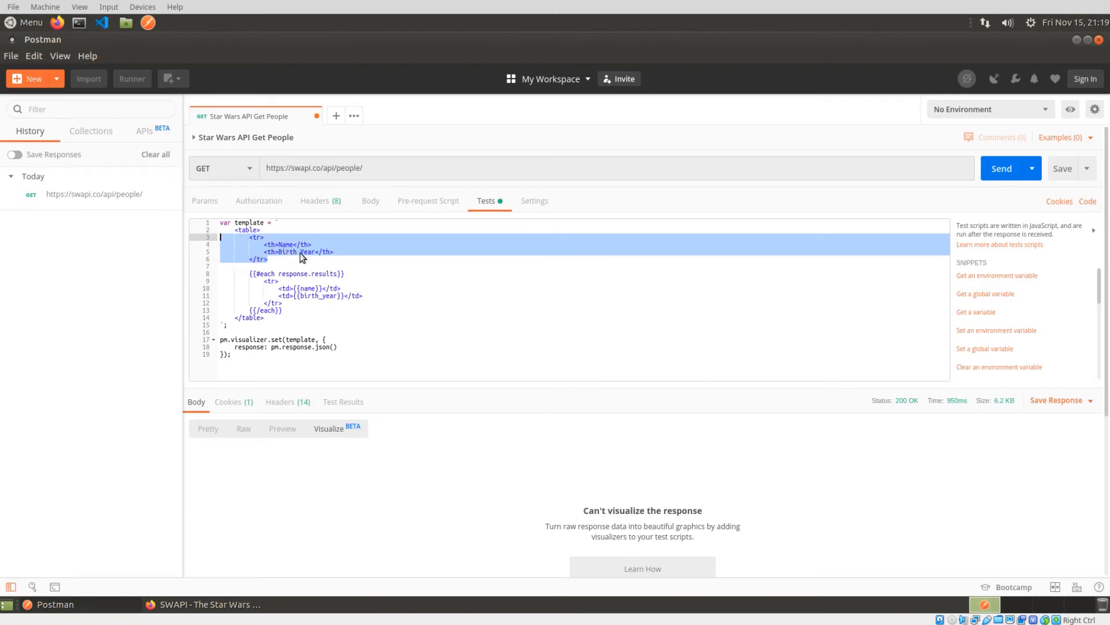
click(272, 274)
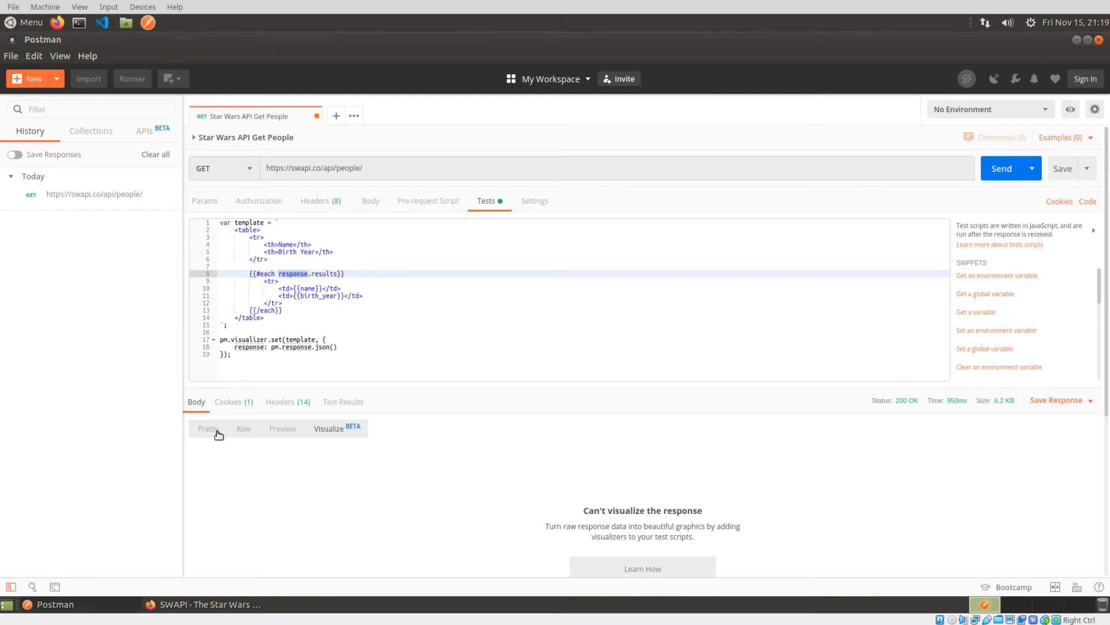
Resend the request and view the Visualize output listing people with Name and Birth Year
click(208, 428)
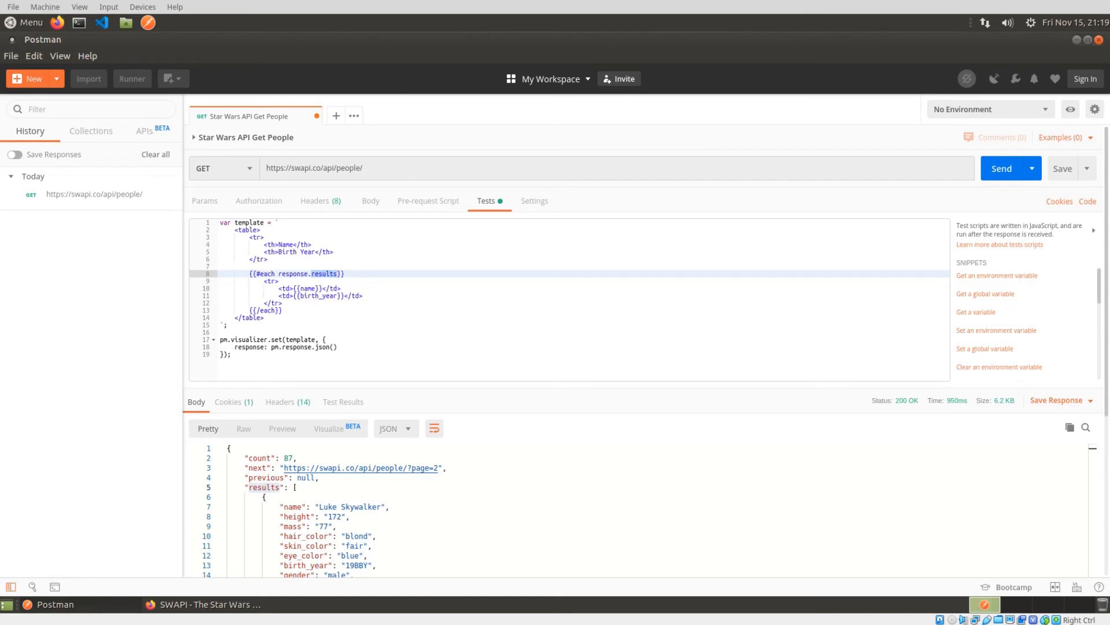
mouse_move(129, 393)
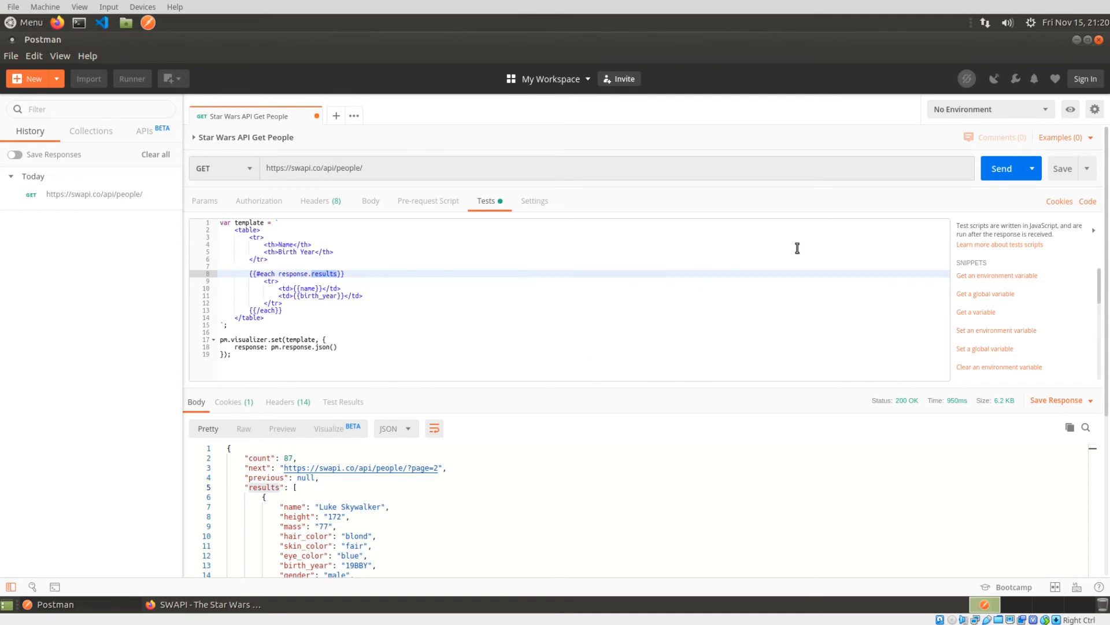
click(1005, 168)
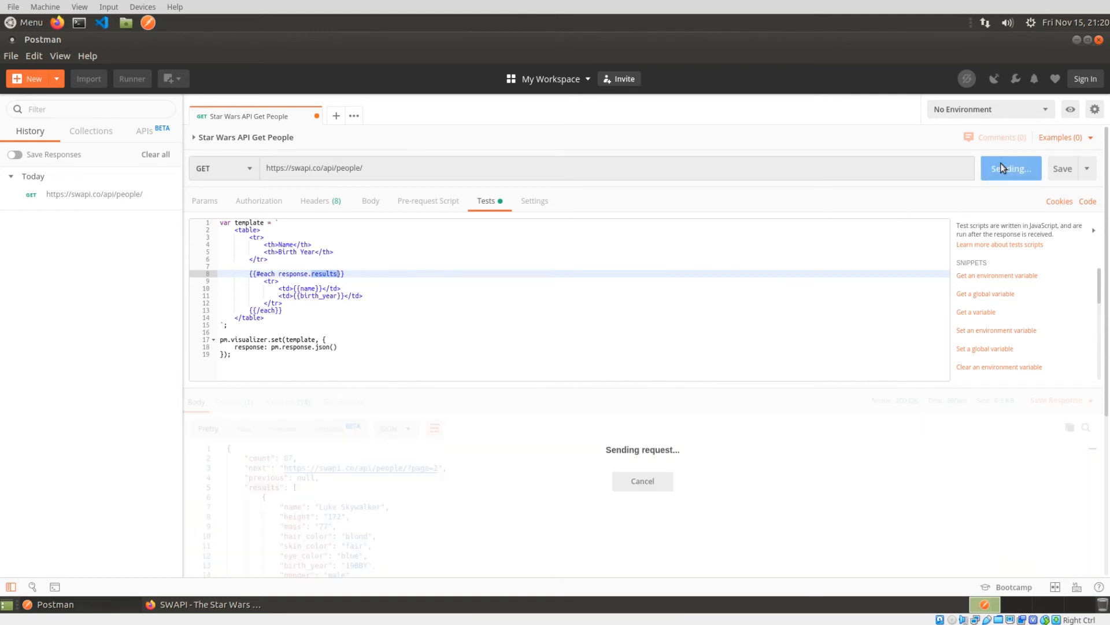
click(1007, 168)
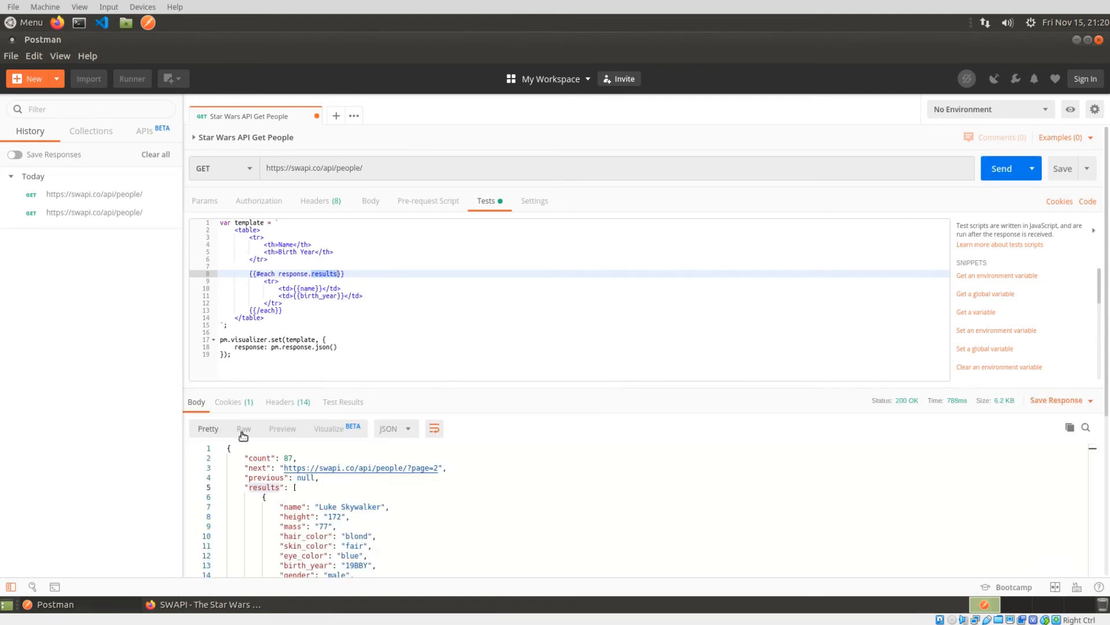
click(327, 427)
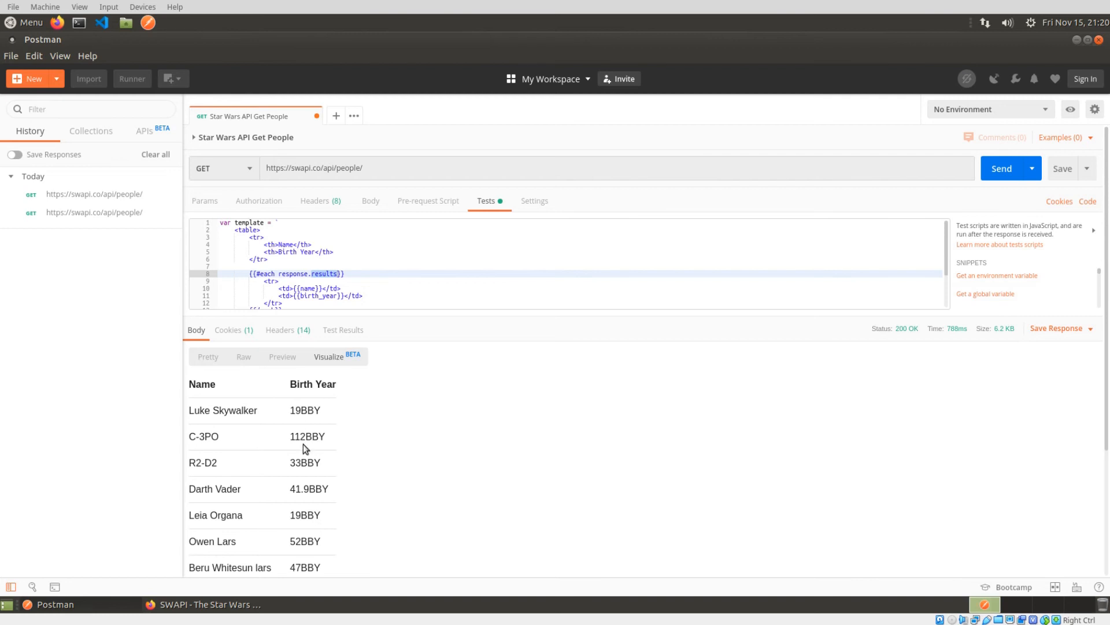
mouse_move(308, 509)
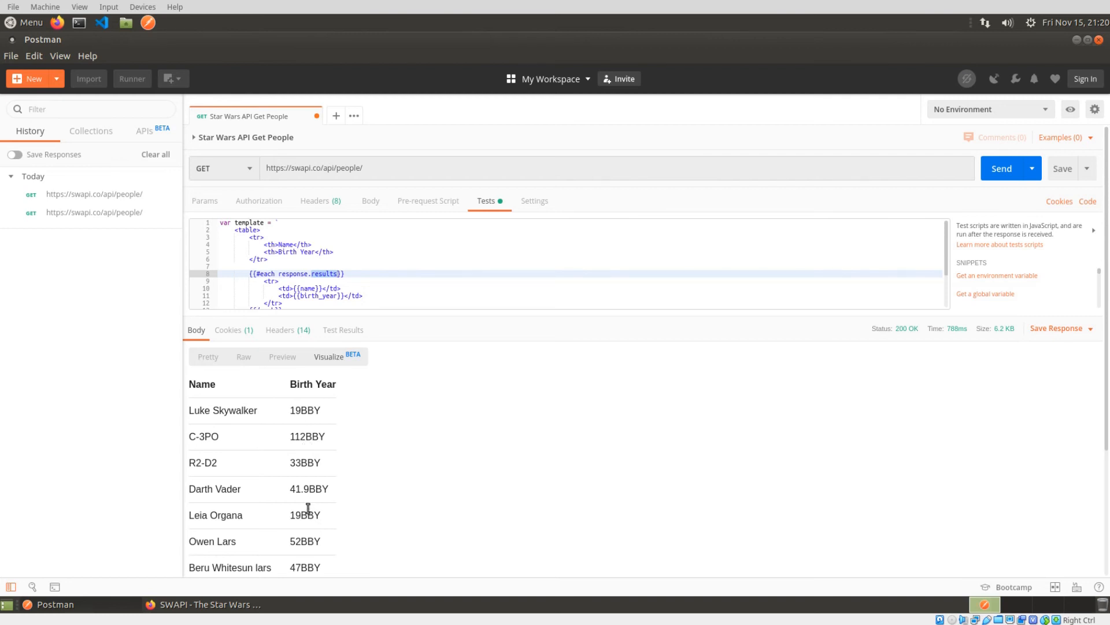
mouse_move(304, 426)
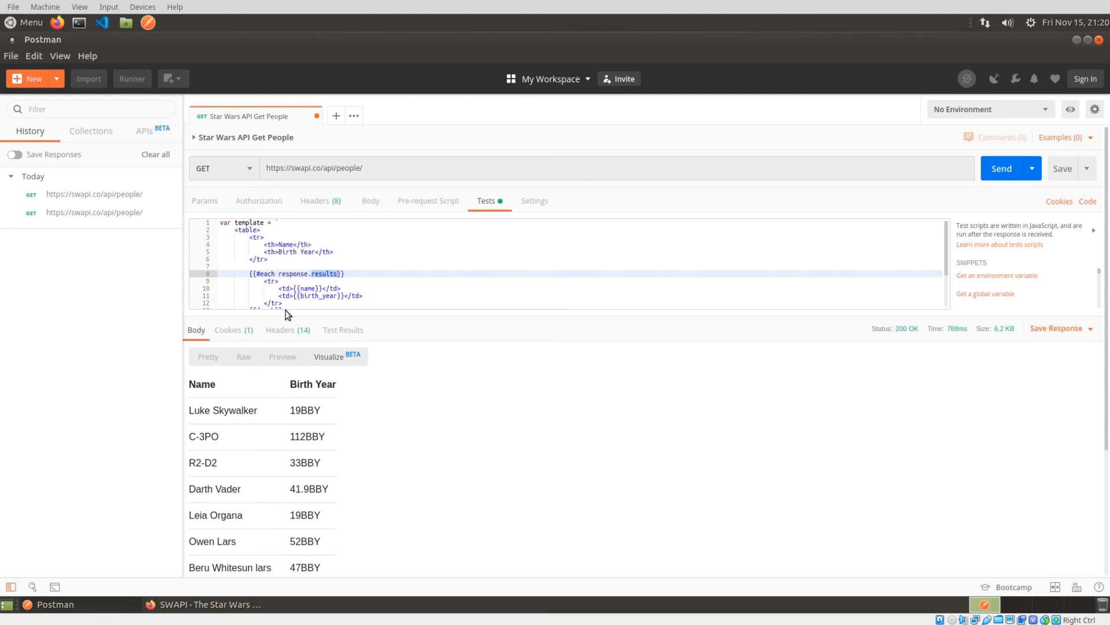
Check eye_color in the JSON and add a <th>eye_color</th> header after Birth Year
click(335, 252)
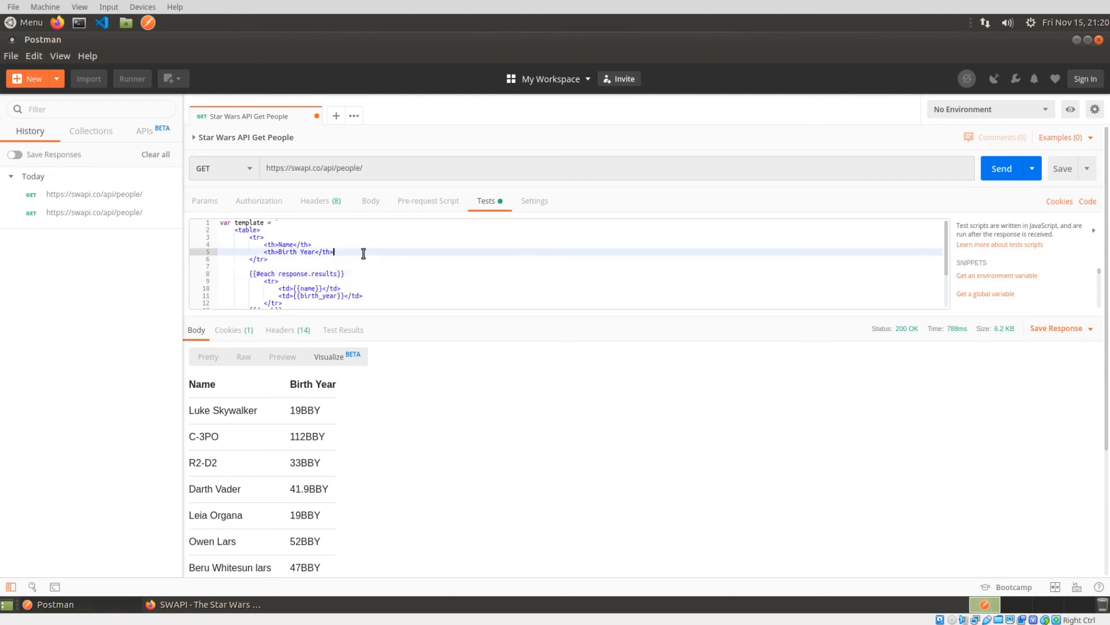
click(207, 356)
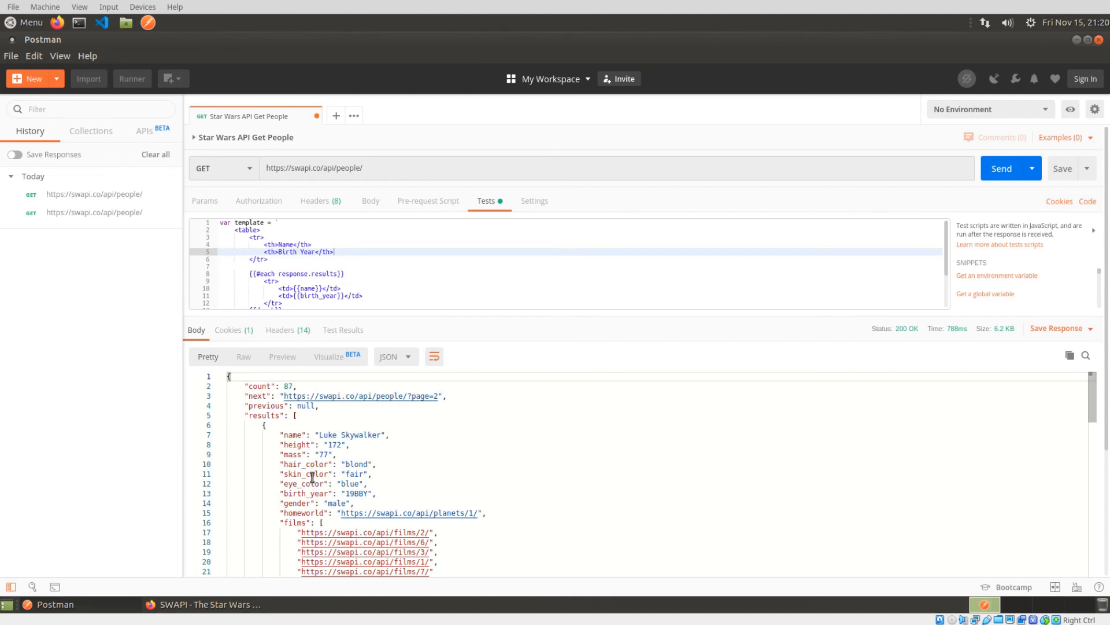
double_click(304, 483)
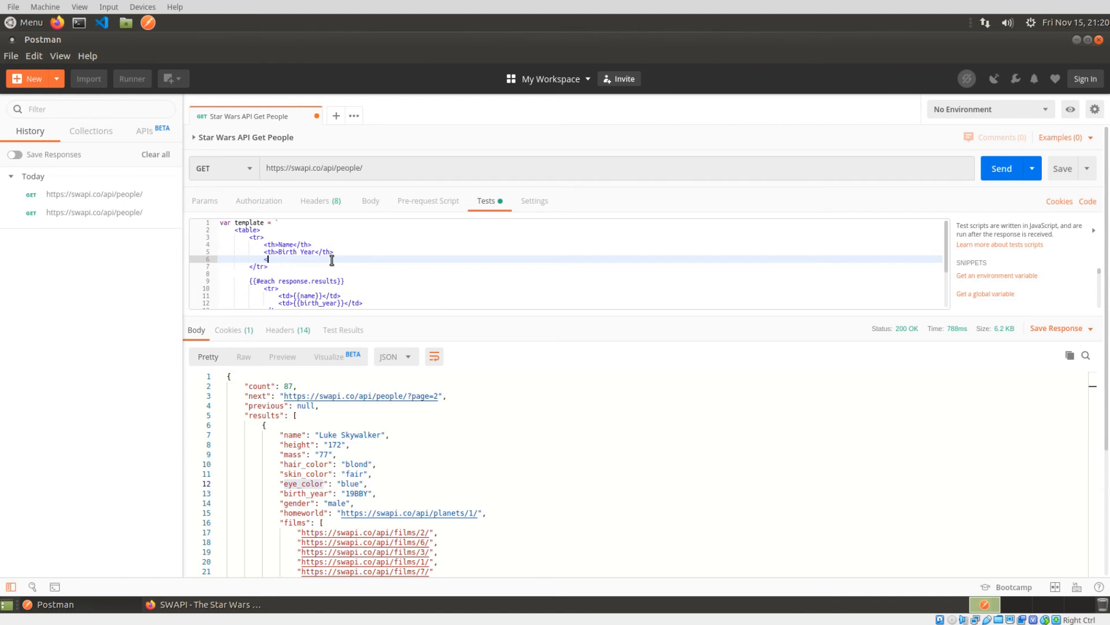
text(<th>eye_color<)
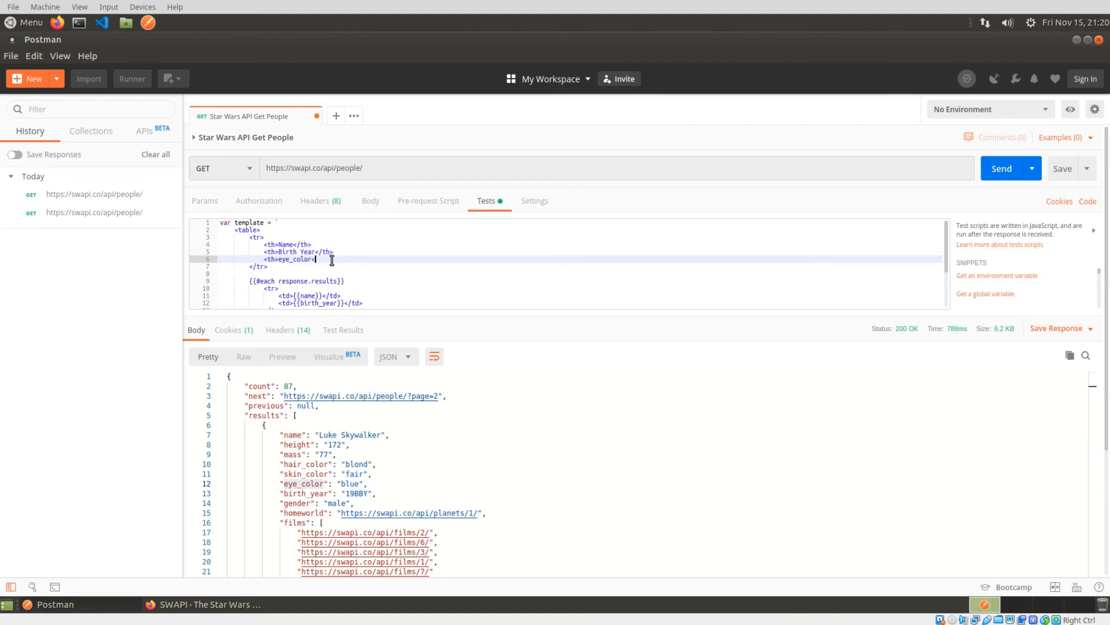
text(/th>)
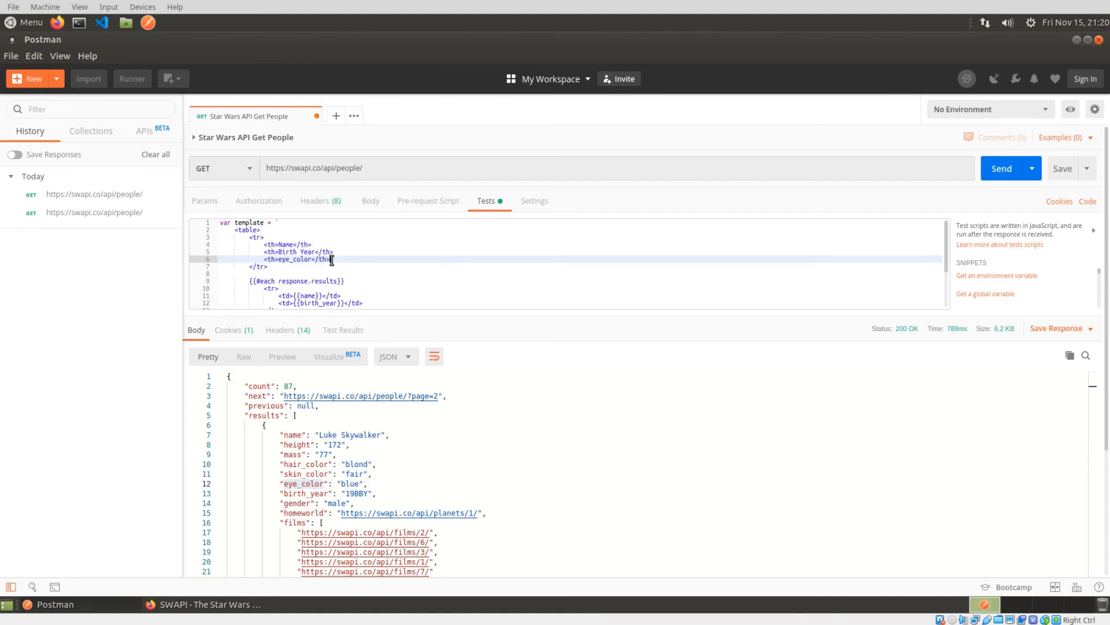
mouse_move(367, 296)
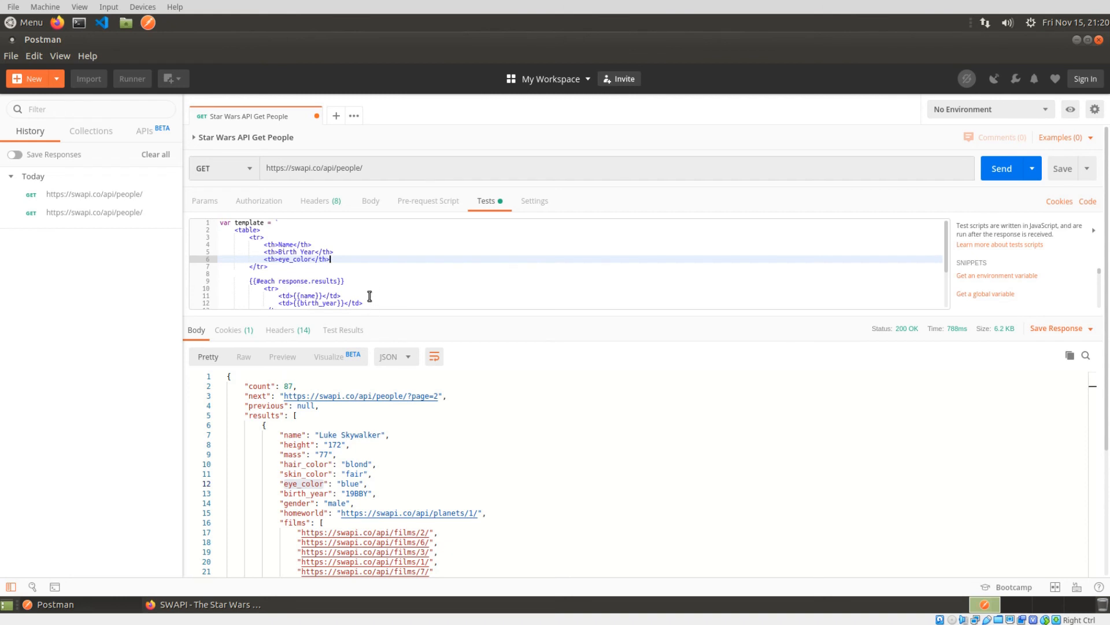
Add a <td>{{eye_color}}</td> cell to each results row of the template
key(Return)
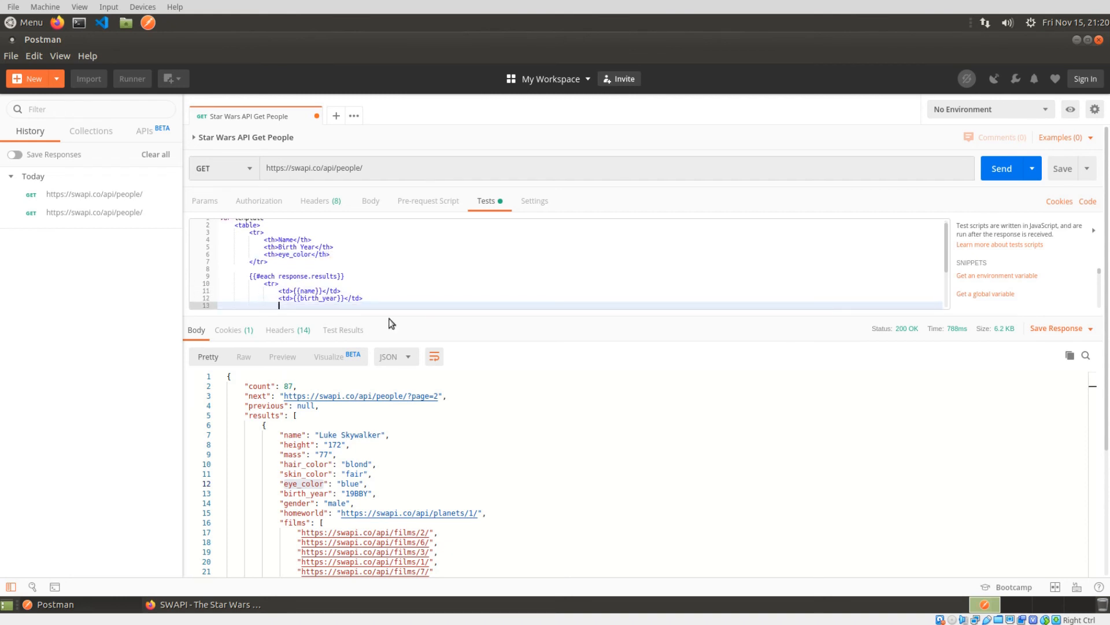
text(<td>{{eye_color)
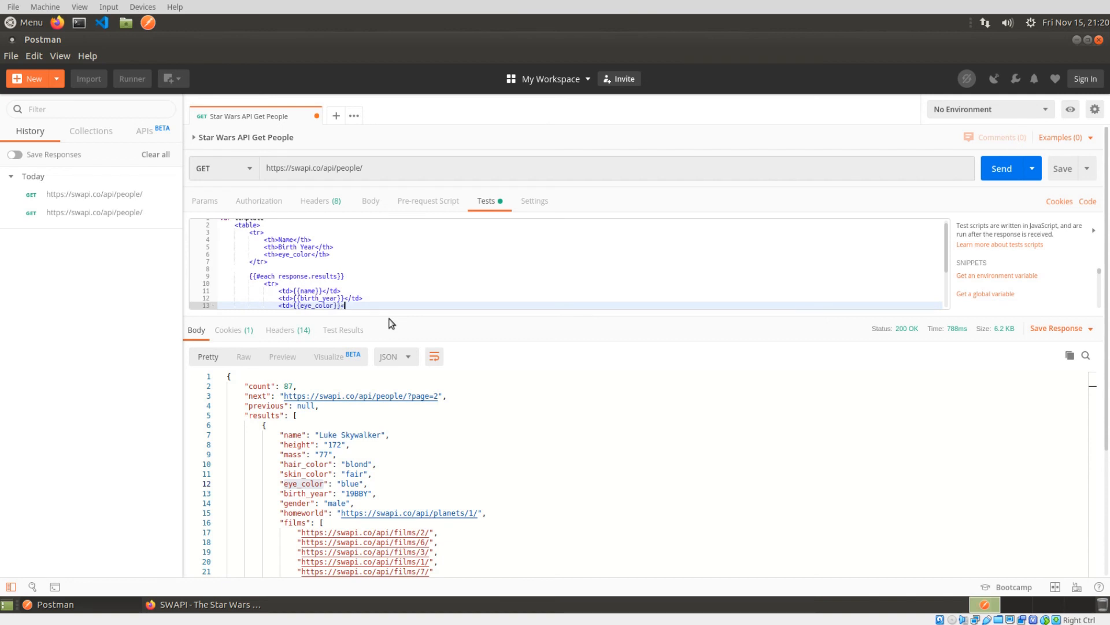
text(</td>)
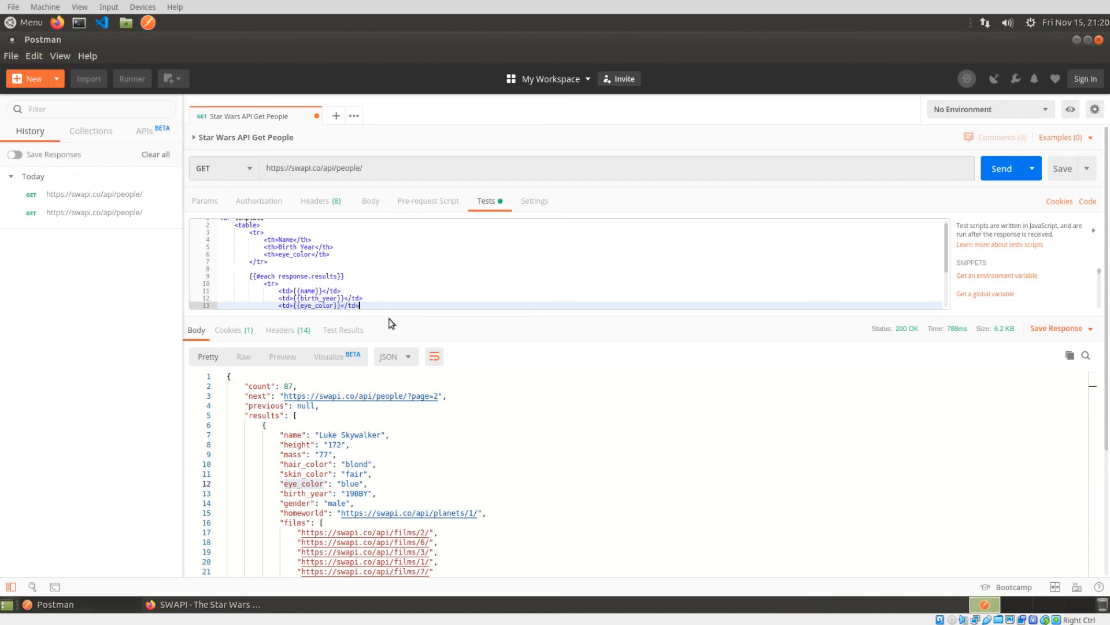
mouse_move(316, 317)
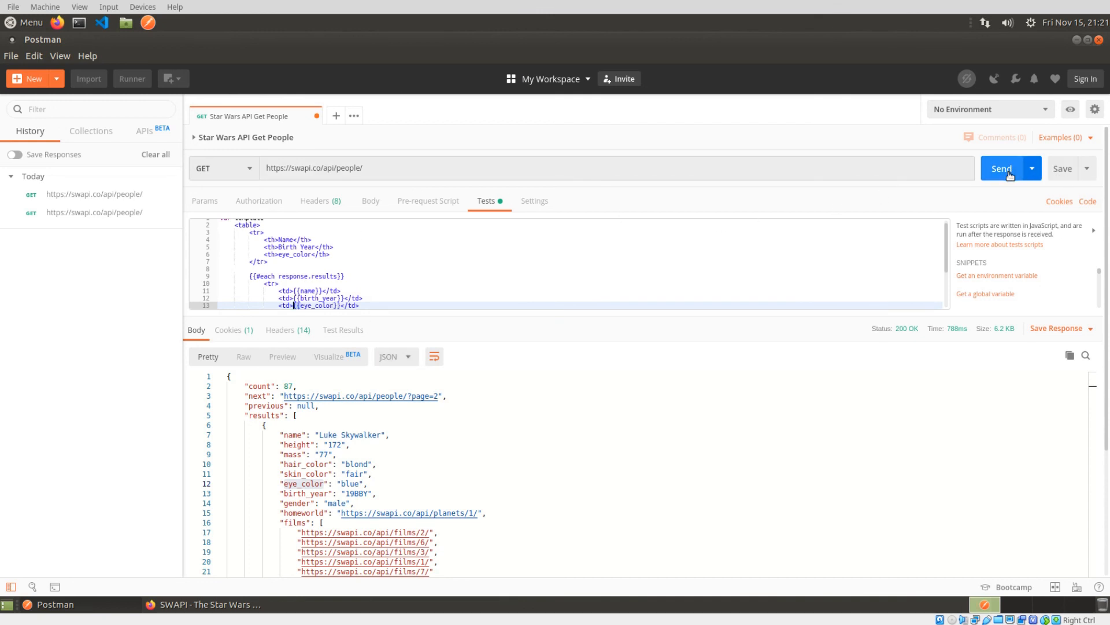
Resend the request so the table renders Name, Birth Year and eye_color (Luke Skywalker blue)
click(1001, 168)
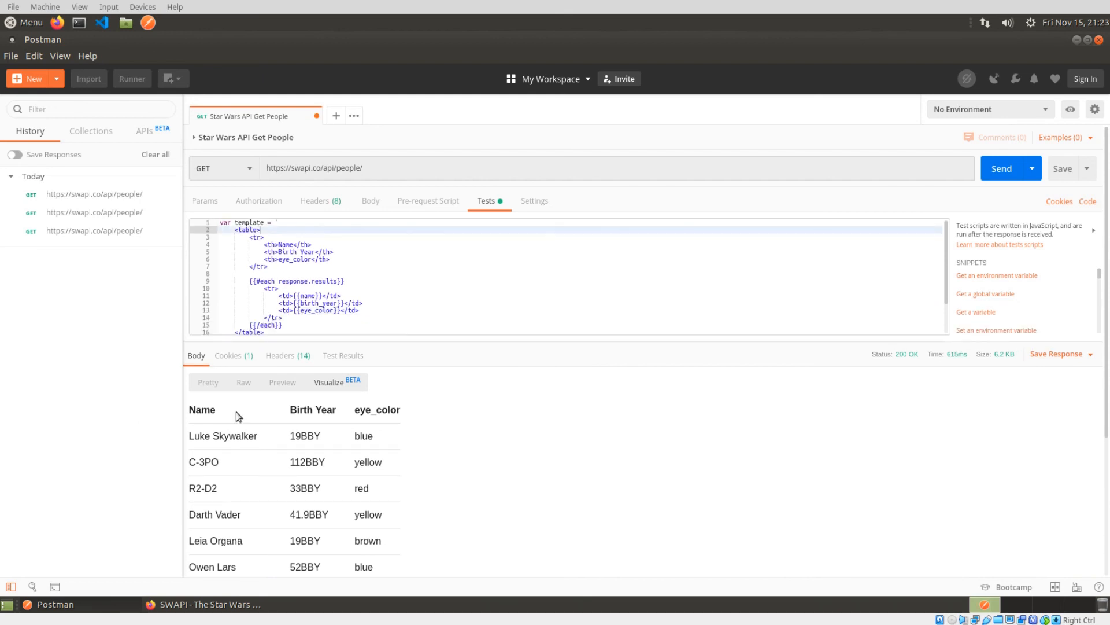
mouse_move(492, 362)
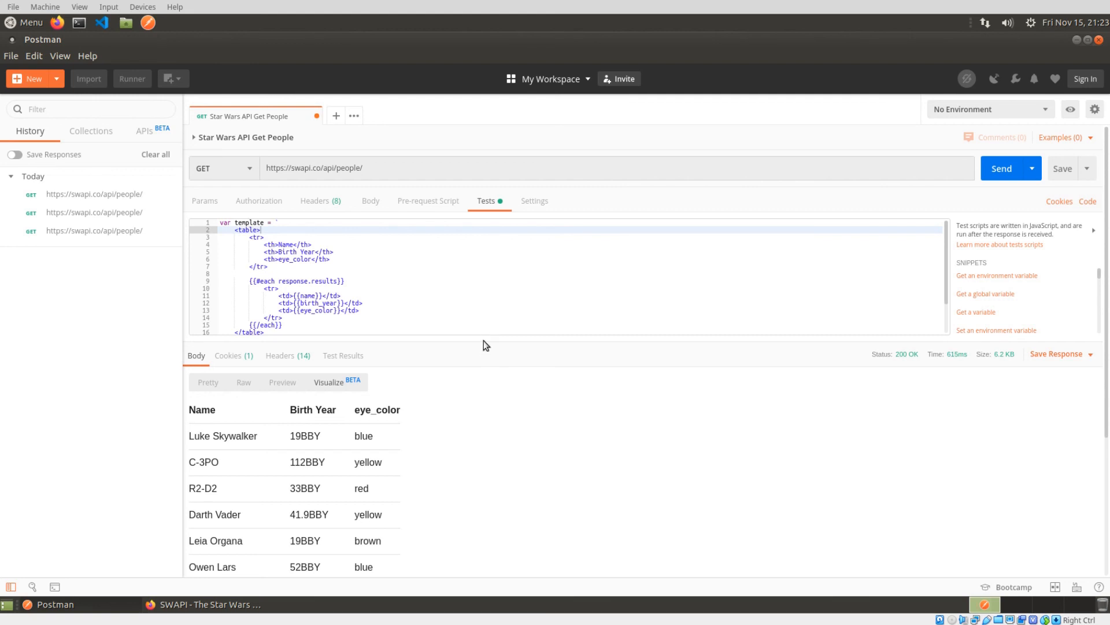
mouse_move(477, 330)
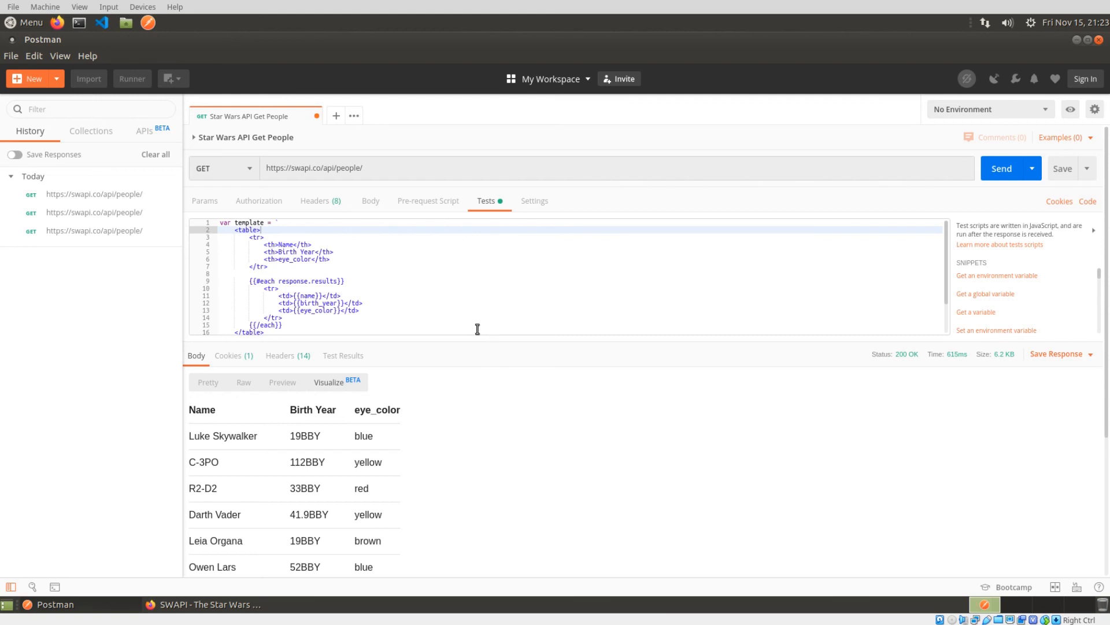